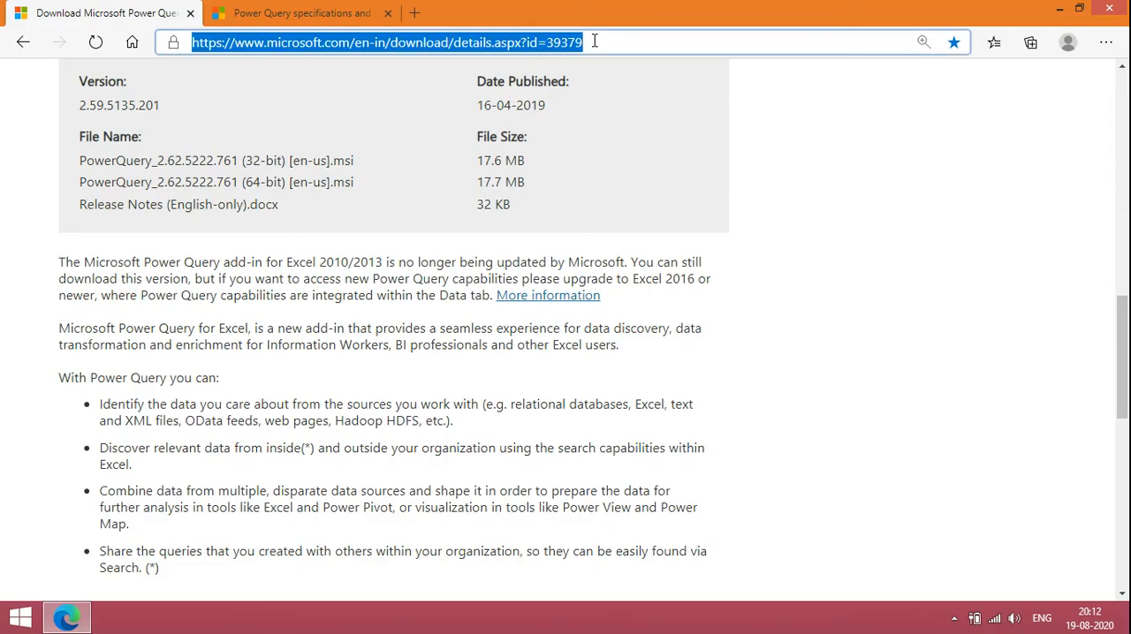
- Read the Power Query download details, then switch to the specifications and limits page
{"action": "scroll", "scroll_direction": "up", "scroll_amount": 3}
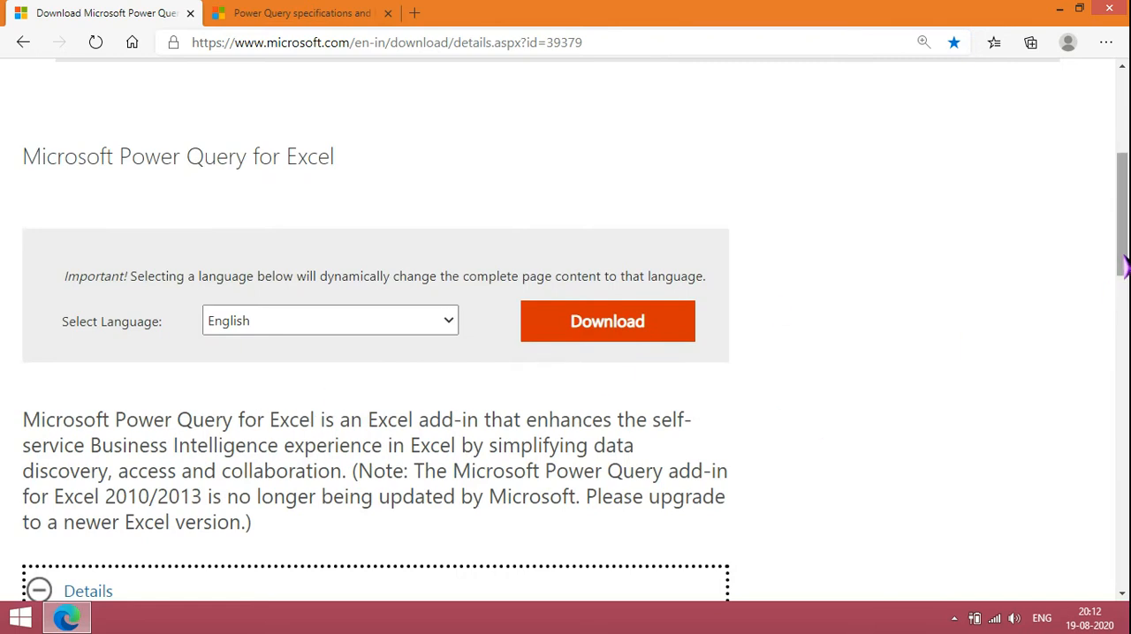
{"action": "scroll", "scroll_direction": "down", "scroll_amount": 3}
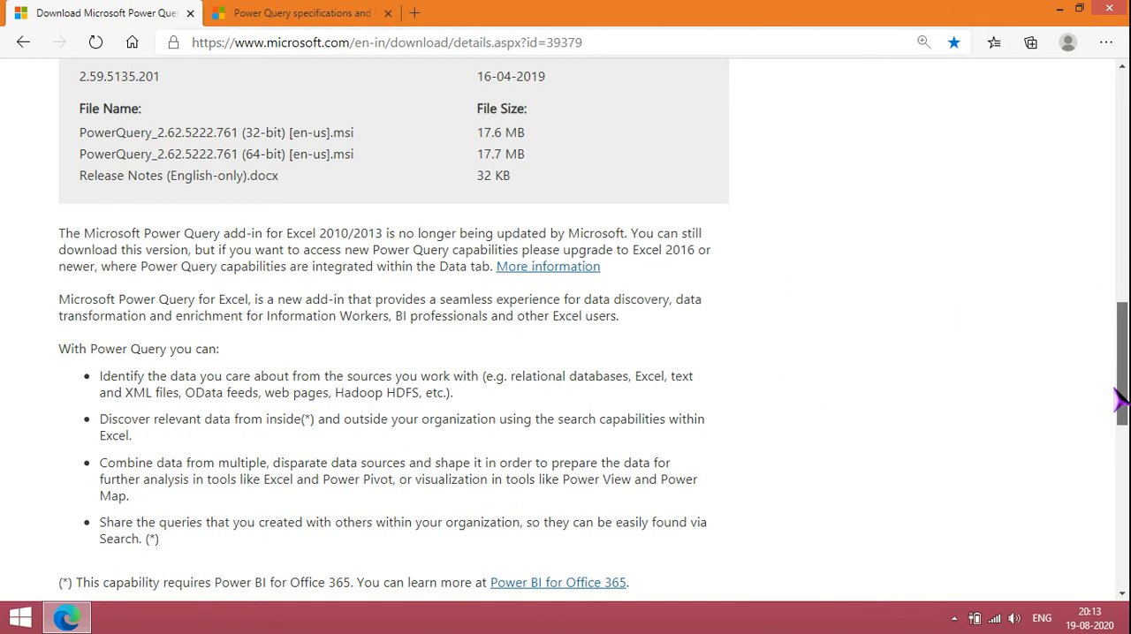
{"action": "scroll", "scroll_direction": "down", "scroll_amount": 3}
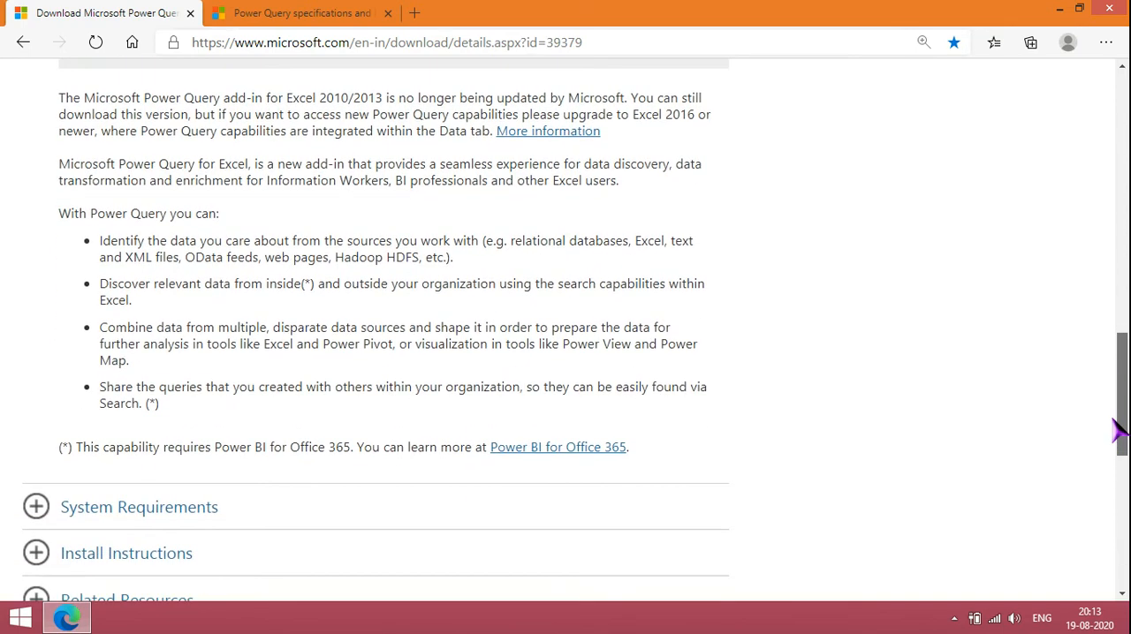
{"action": "left_click", "coordinate": [304, 14]}
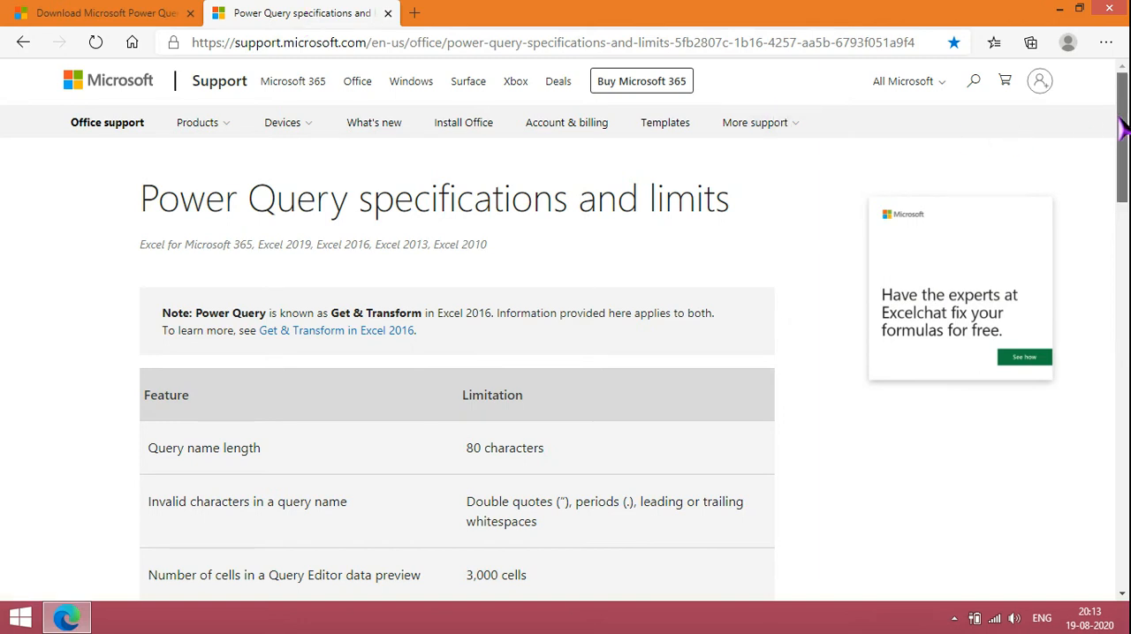
{"action": "scroll", "scroll_direction": "down", "scroll_amount": 3}
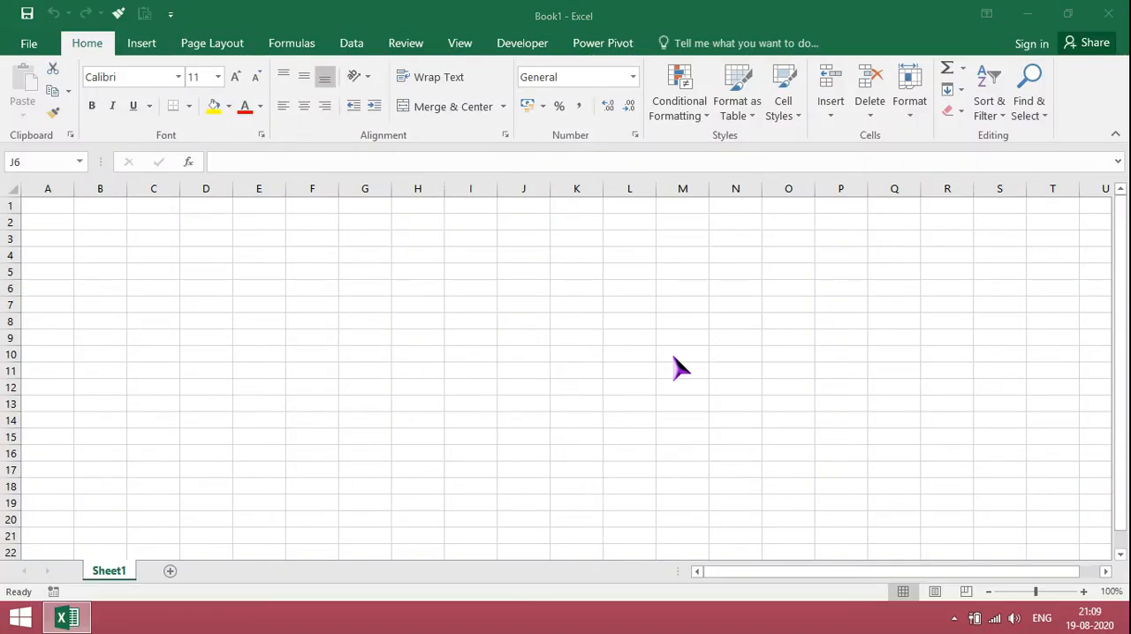
{"action": "mouse_move", "coordinate": [315, 199]}
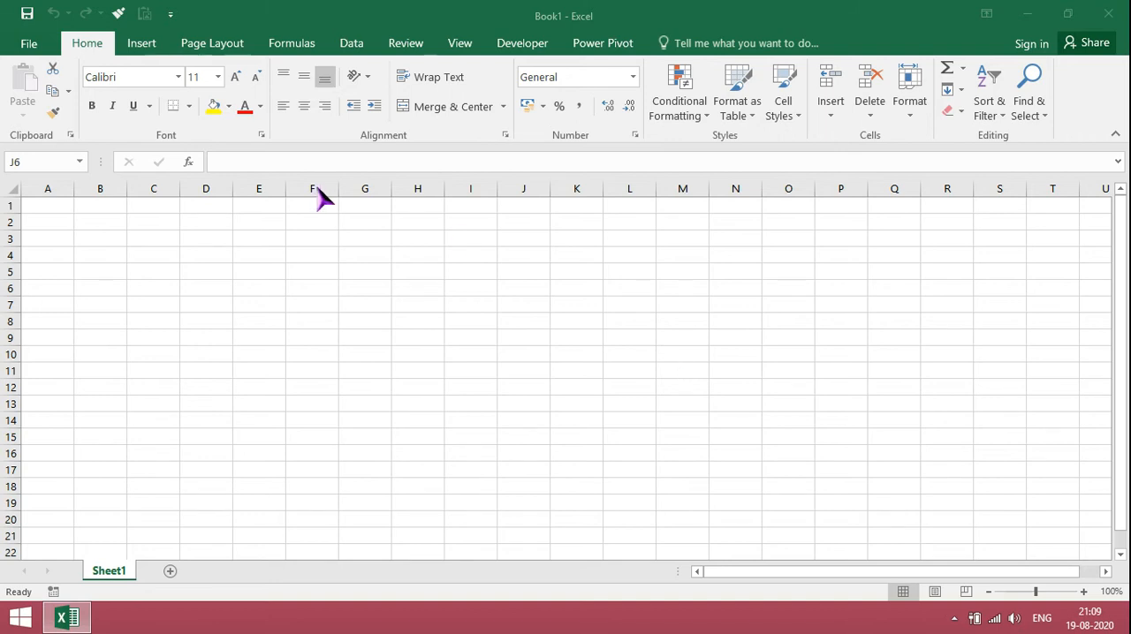
{"action": "mouse_move", "coordinate": [39, 55]}
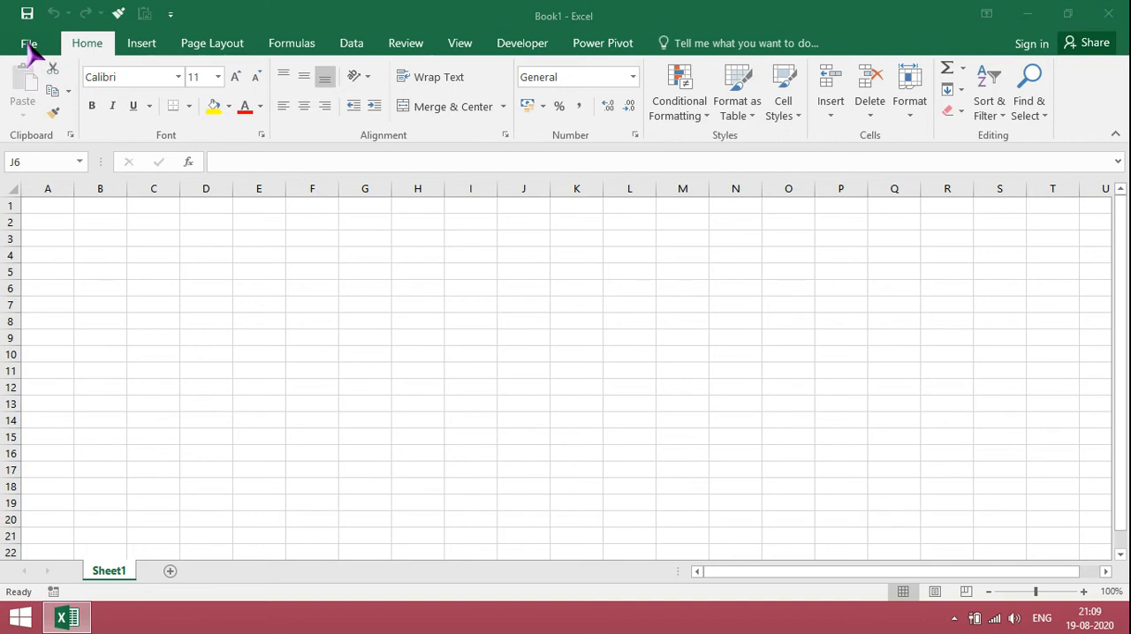
{"action": "left_click", "coordinate": [34, 42]}
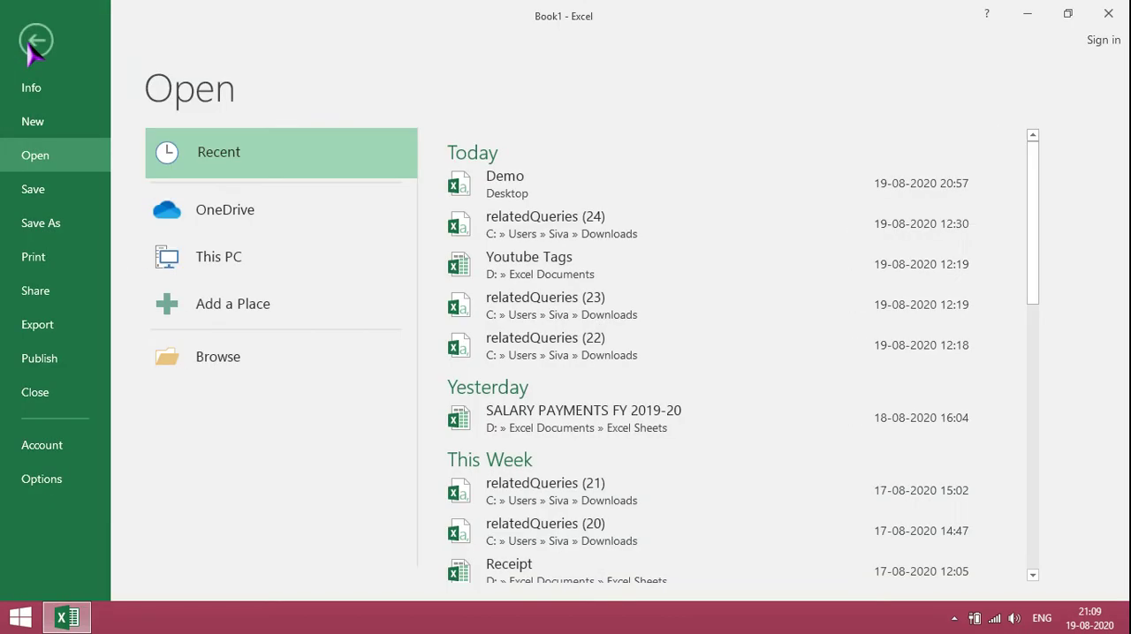
{"action": "mouse_move", "coordinate": [42, 459]}
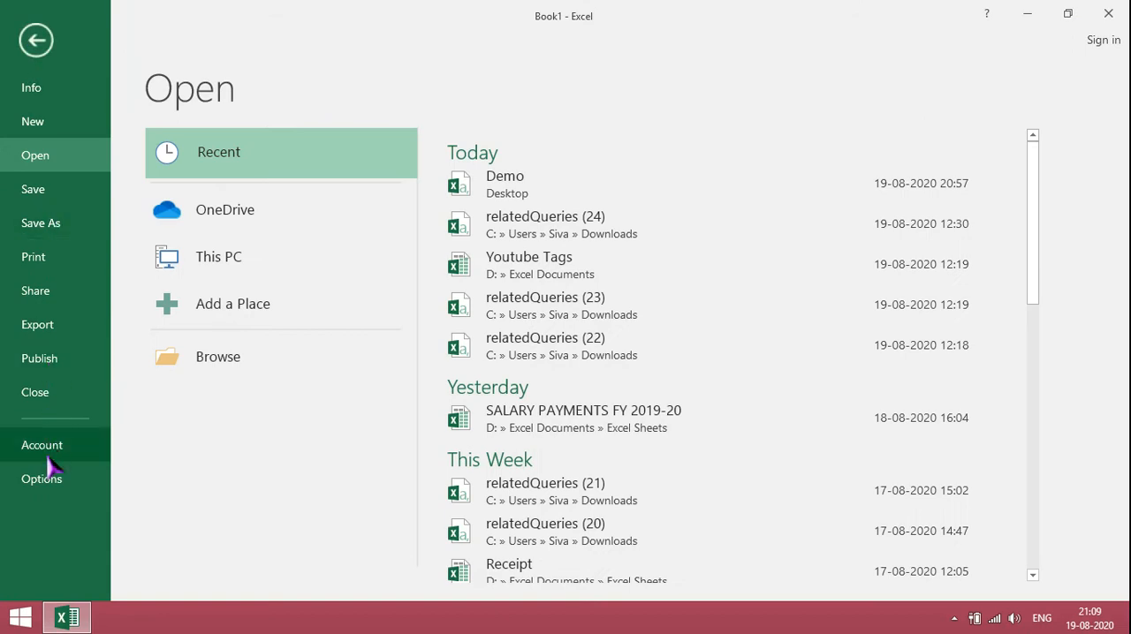
{"action": "left_click", "coordinate": [43, 479]}
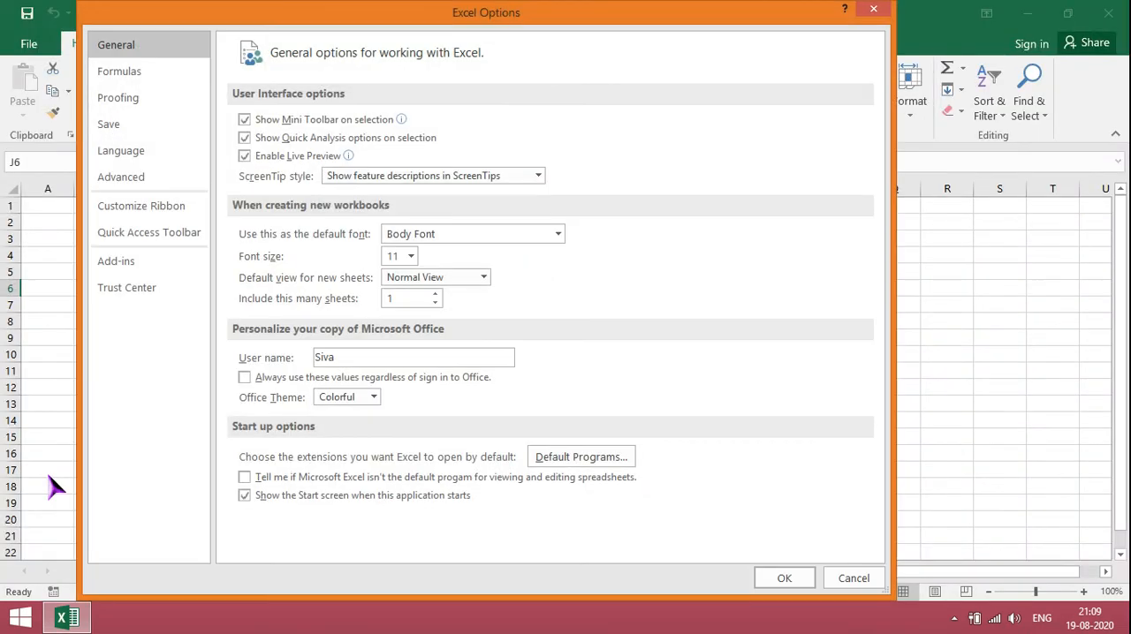
{"action": "left_click", "coordinate": [117, 261]}
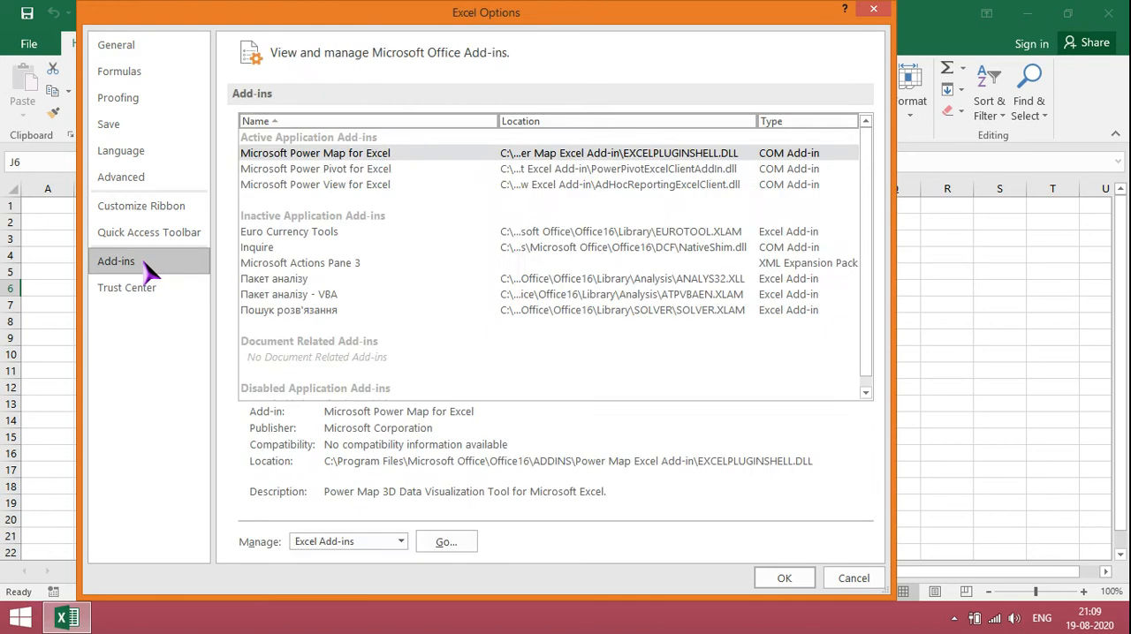
{"action": "mouse_move", "coordinate": [326, 228]}
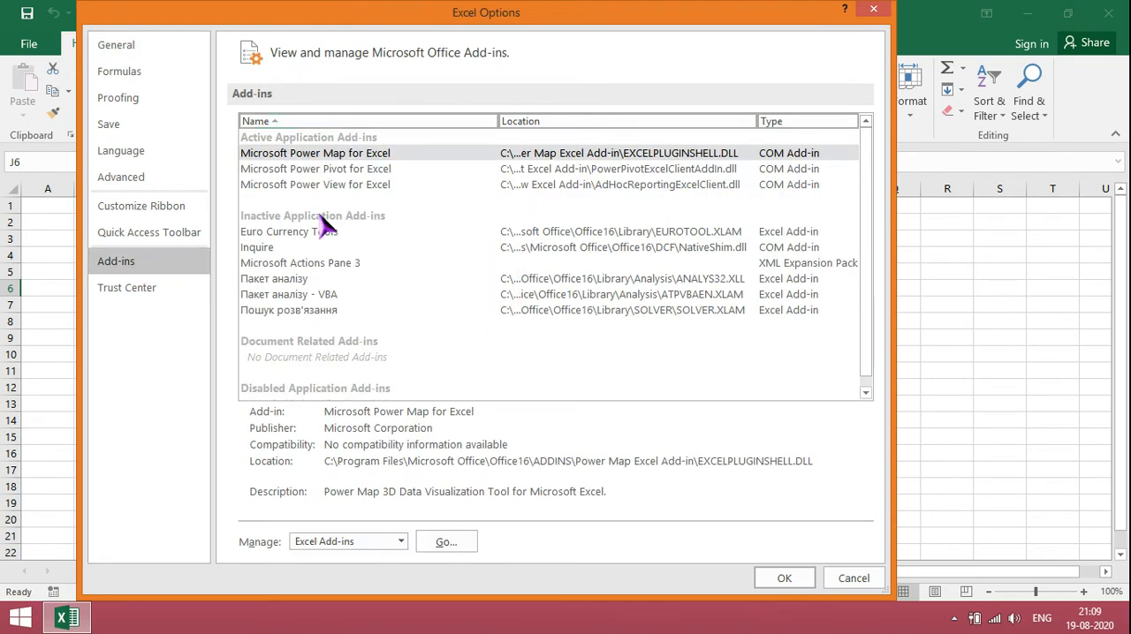
{"action": "mouse_move", "coordinate": [679, 608]}
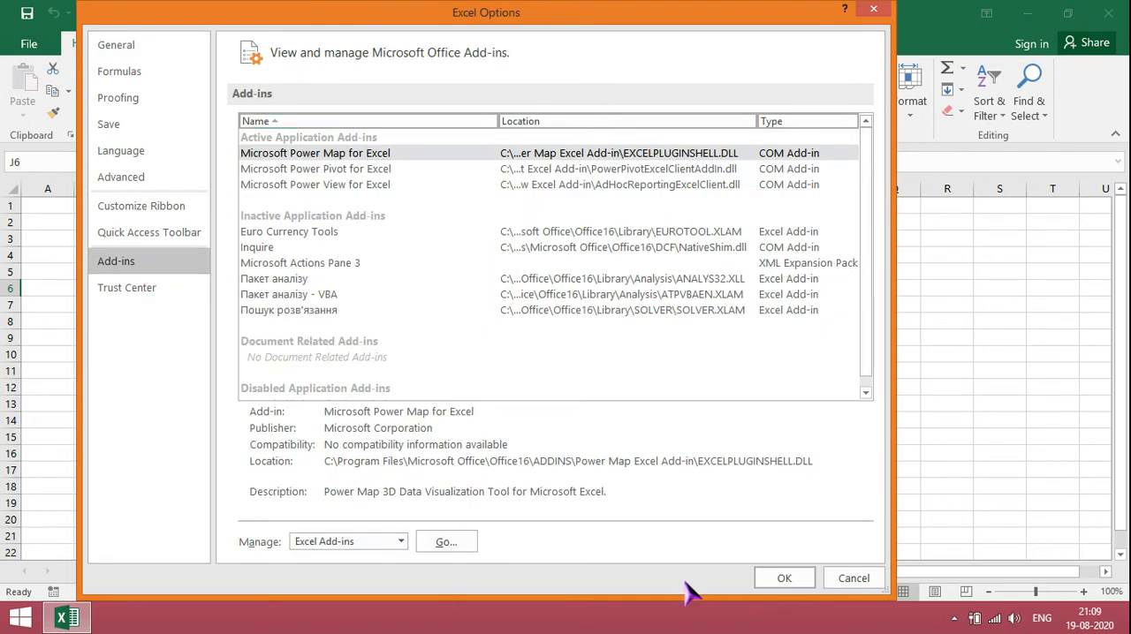
{"action": "mouse_move", "coordinate": [859, 32]}
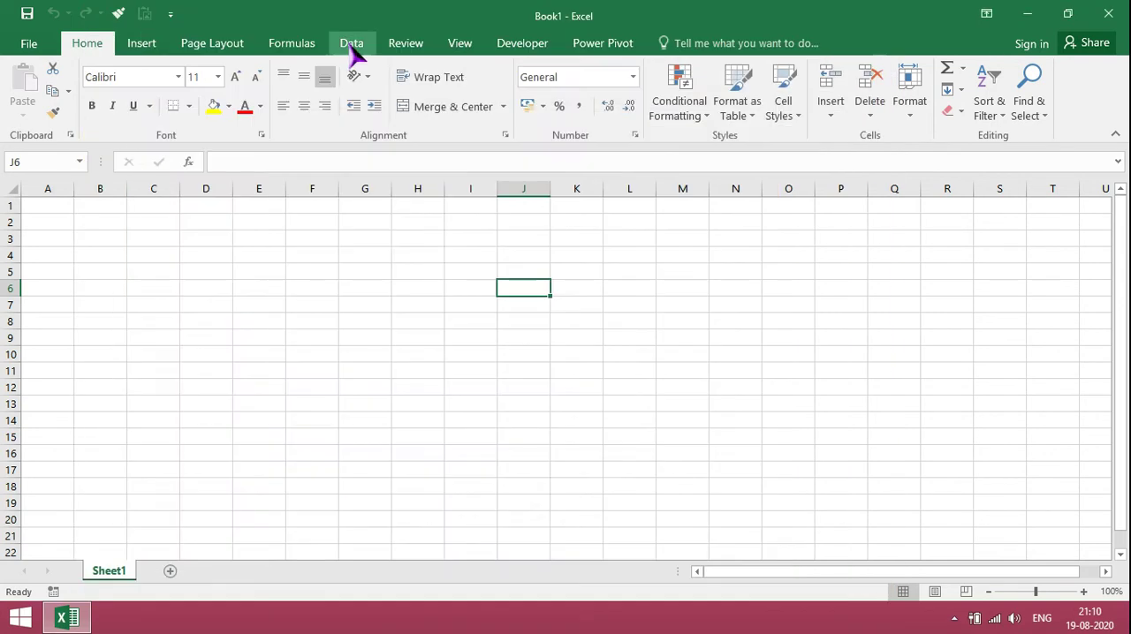
- Show the Data ribbon's Get External Data sources, including From Other Sources
{"action": "left_click", "coordinate": [350, 43]}
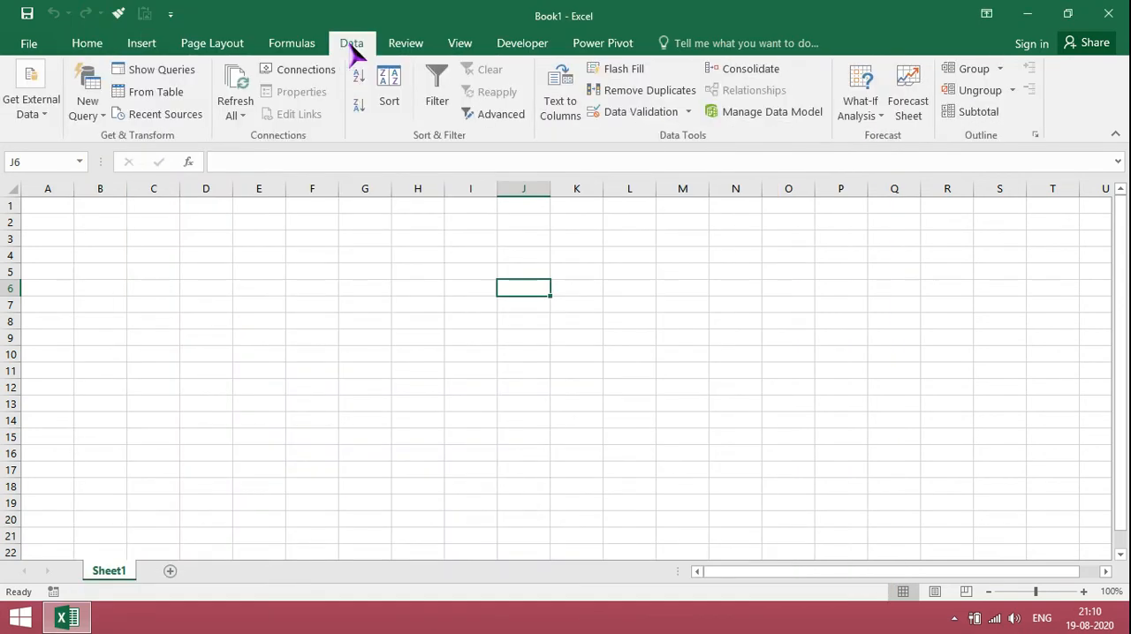
{"action": "mouse_move", "coordinate": [32, 88]}
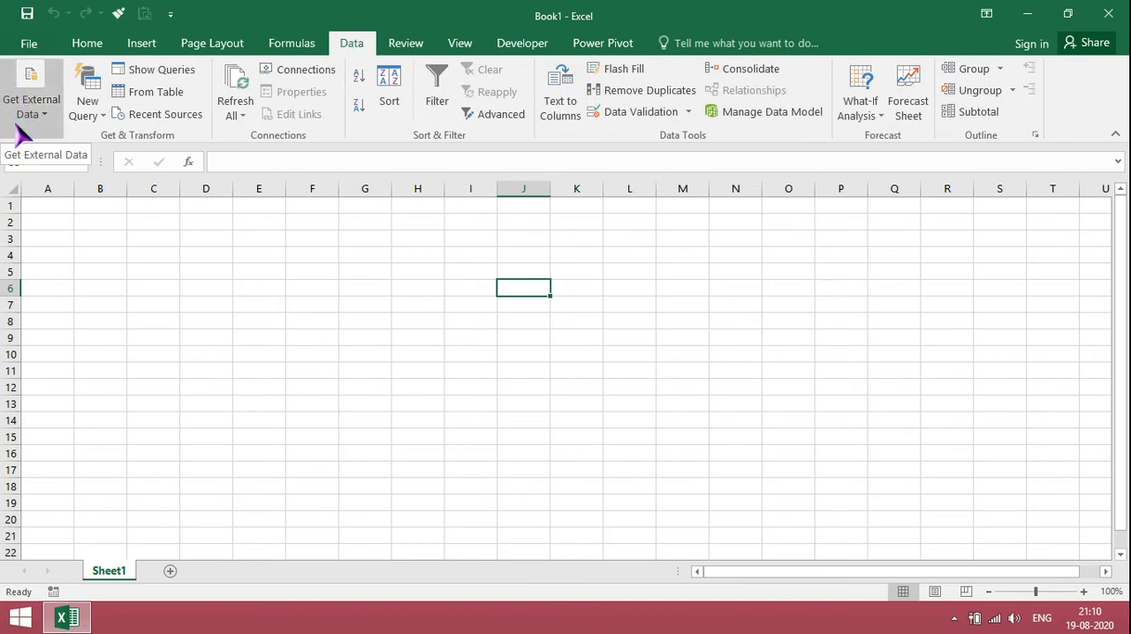
{"action": "mouse_move", "coordinate": [51, 115]}
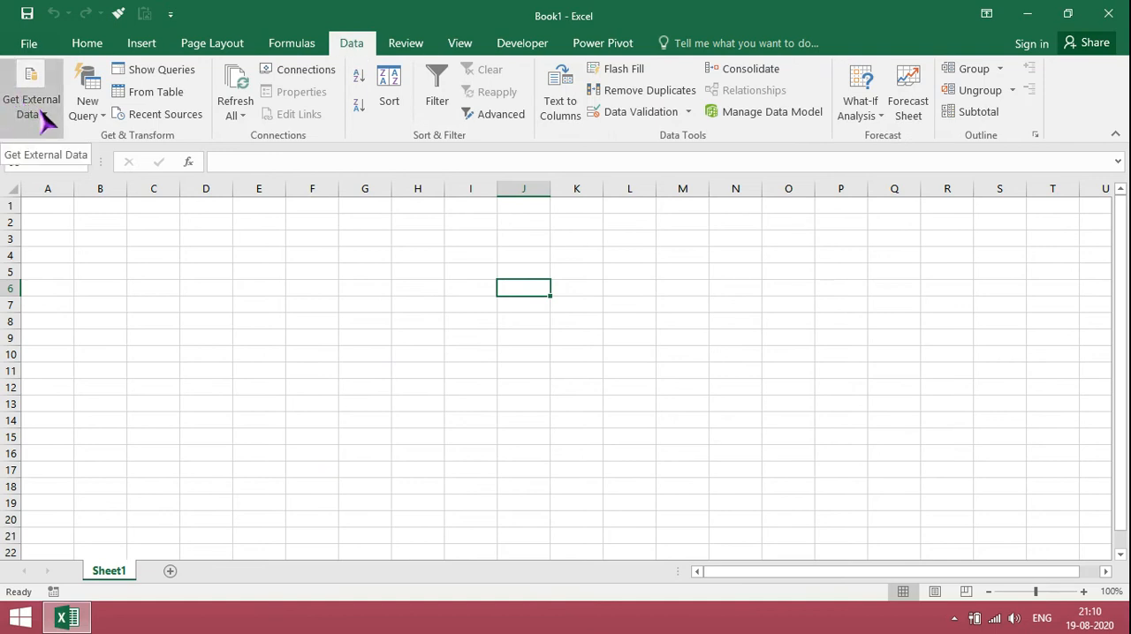
{"action": "left_click", "coordinate": [28, 88]}
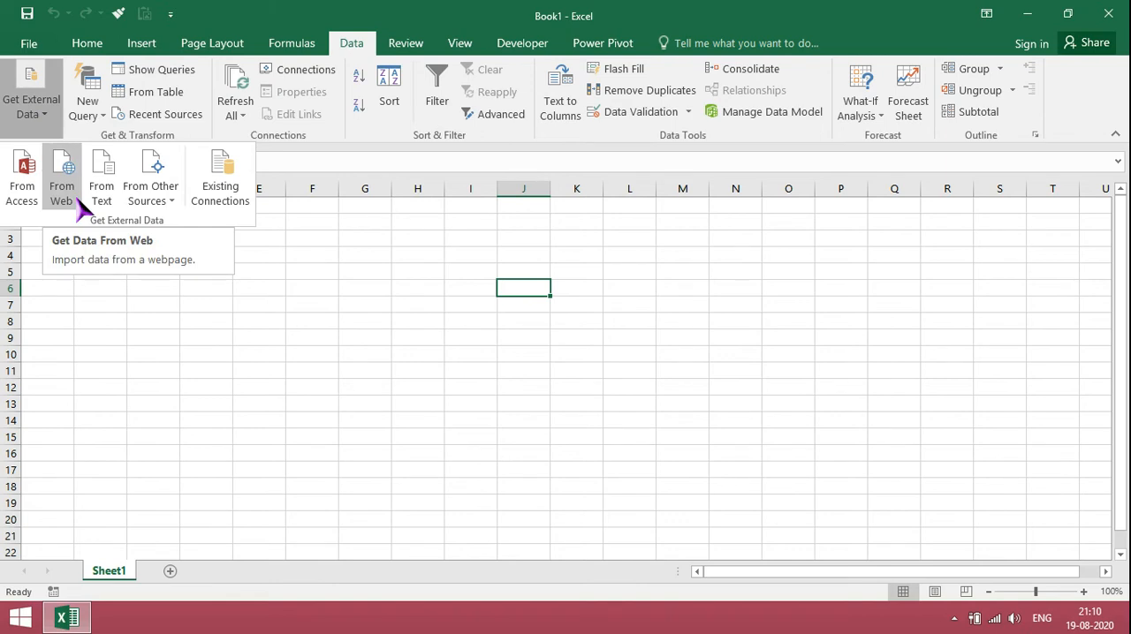
{"action": "mouse_move", "coordinate": [273, 322]}
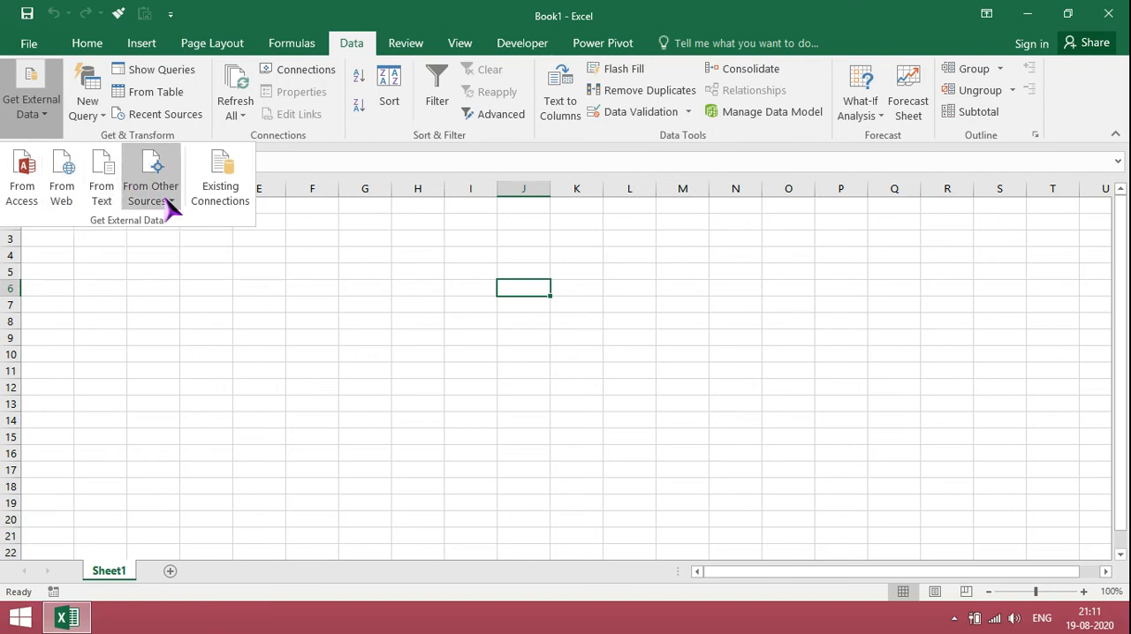
{"action": "left_click", "coordinate": [151, 177]}
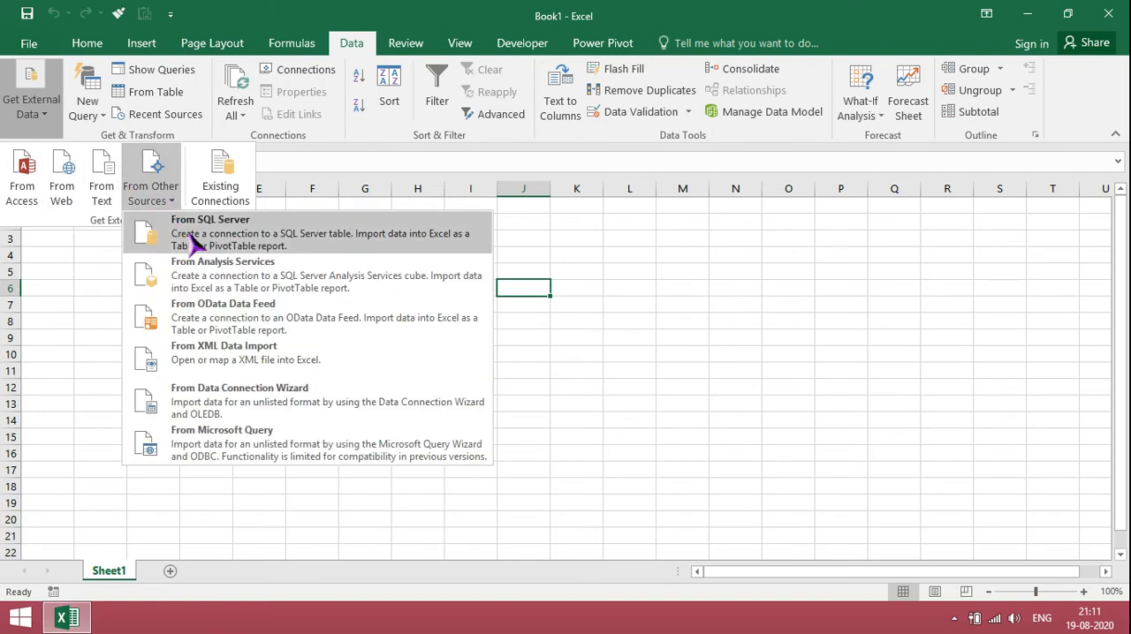
{"action": "mouse_move", "coordinate": [201, 449]}
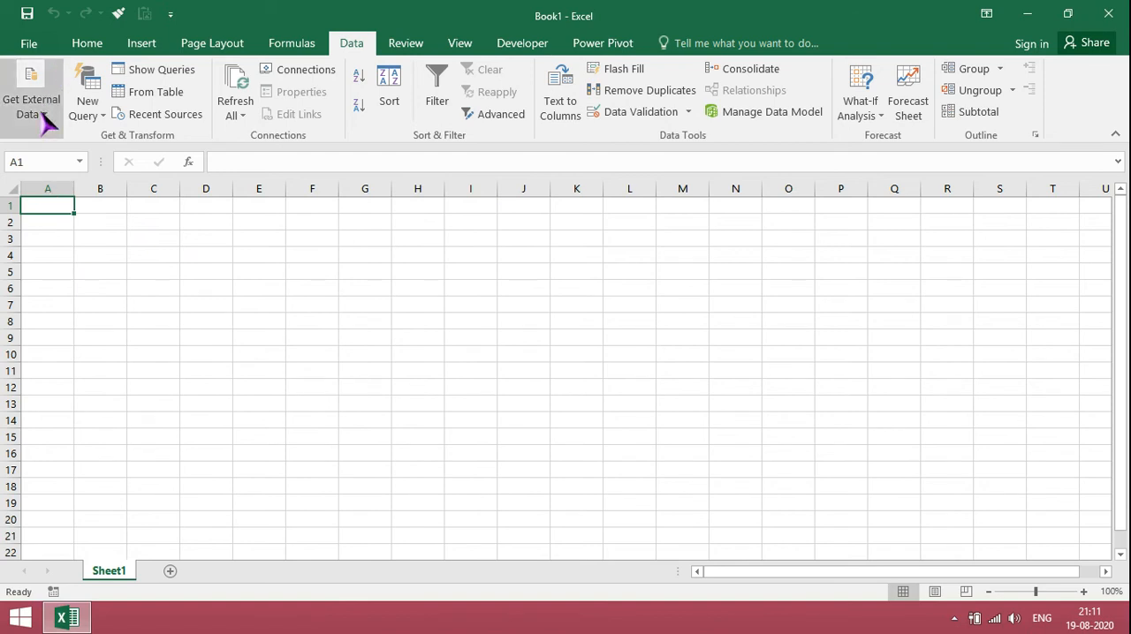
- Start a text import and choose Demo.csv from the Desktop folder
{"action": "left_click", "coordinate": [32, 89]}
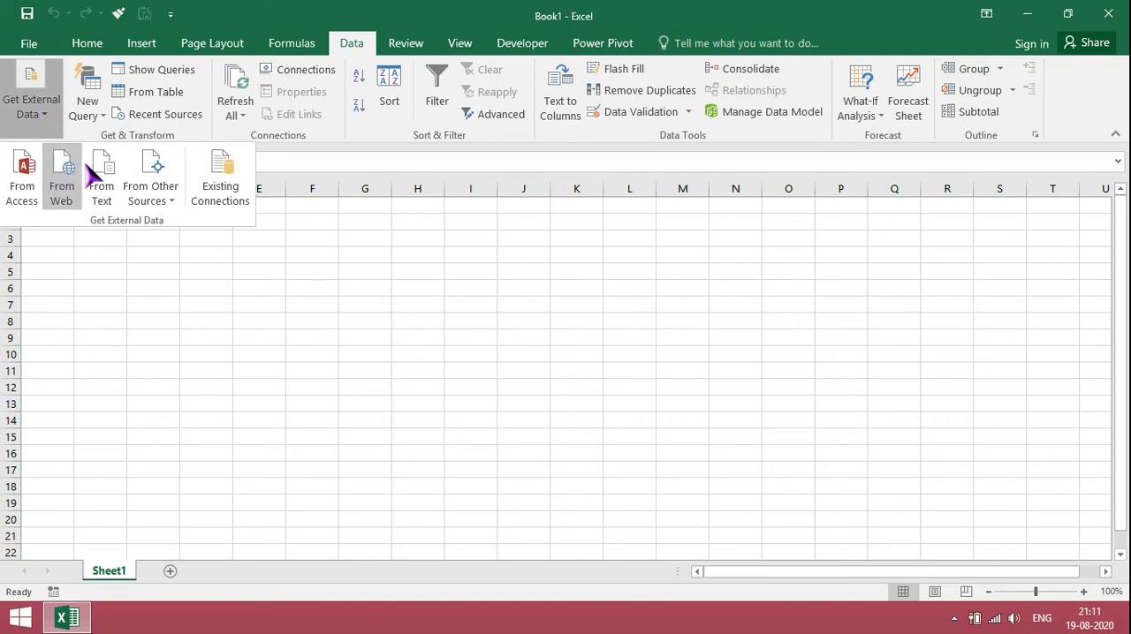
{"action": "mouse_move", "coordinate": [100, 173]}
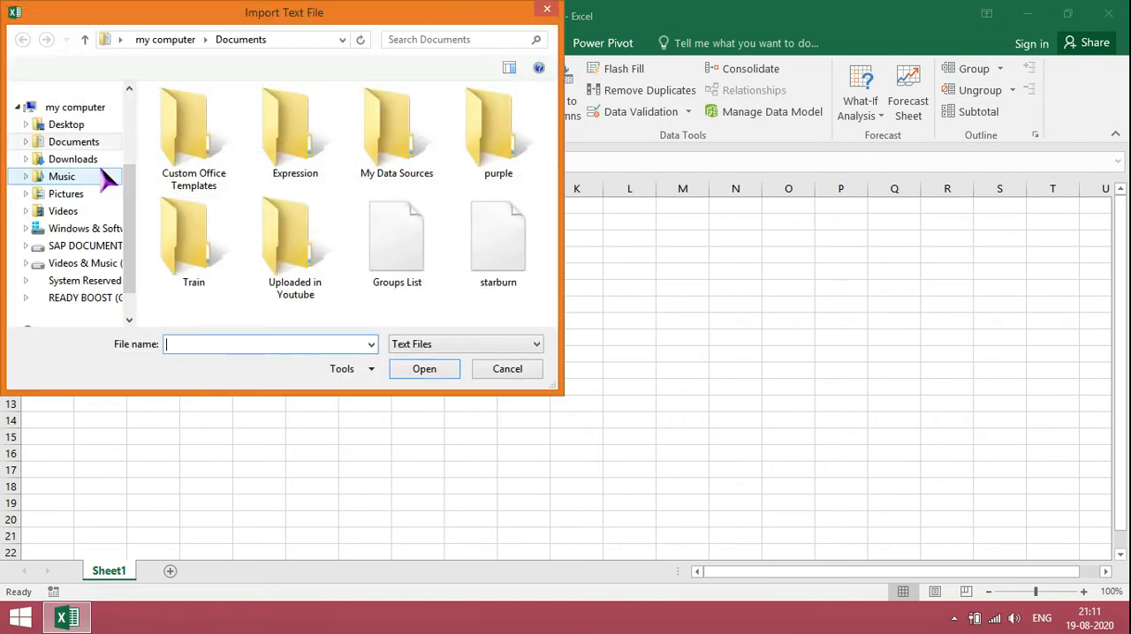
{"action": "left_click", "coordinate": [67, 124]}
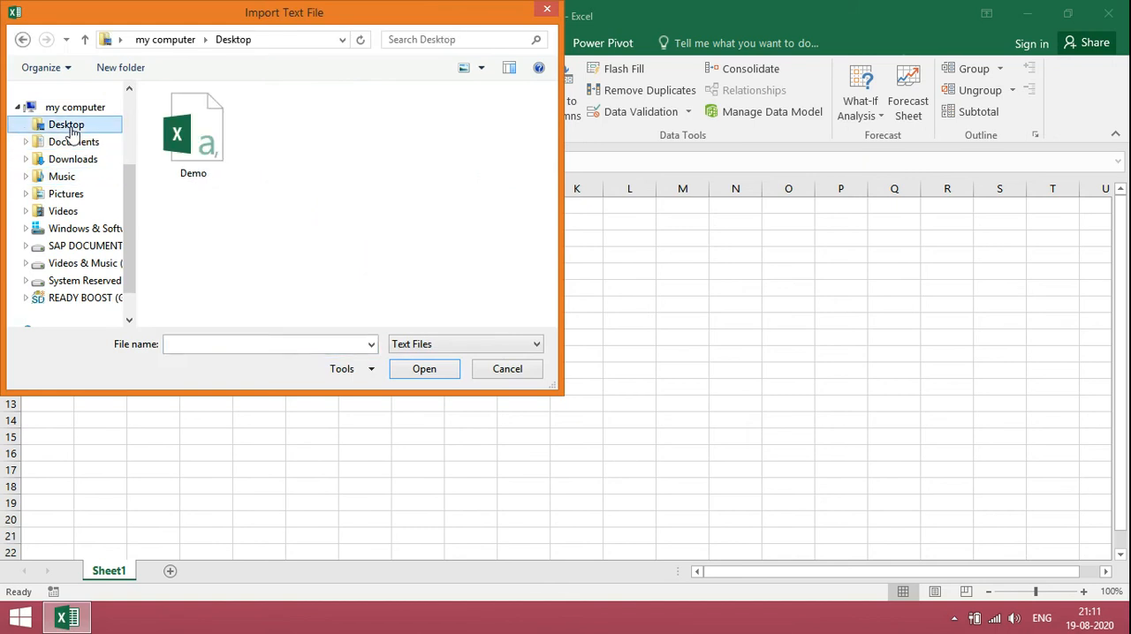
{"action": "left_click", "coordinate": [425, 369]}
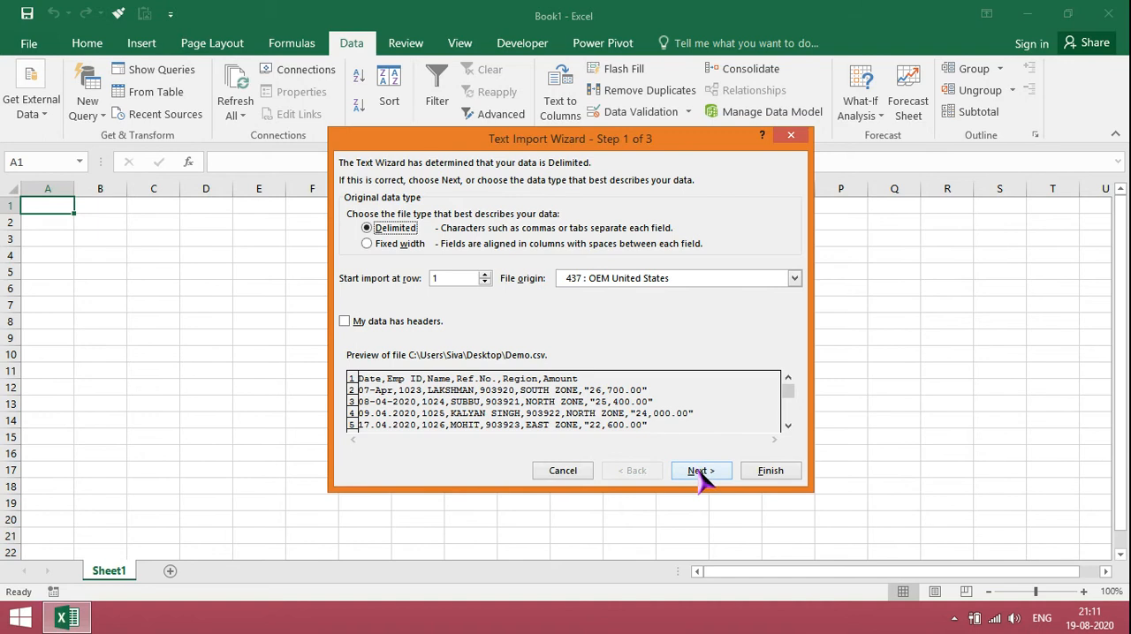
- Import the file as comma-delimited data placed at cell $A$1
{"action": "left_click", "coordinate": [700, 470]}
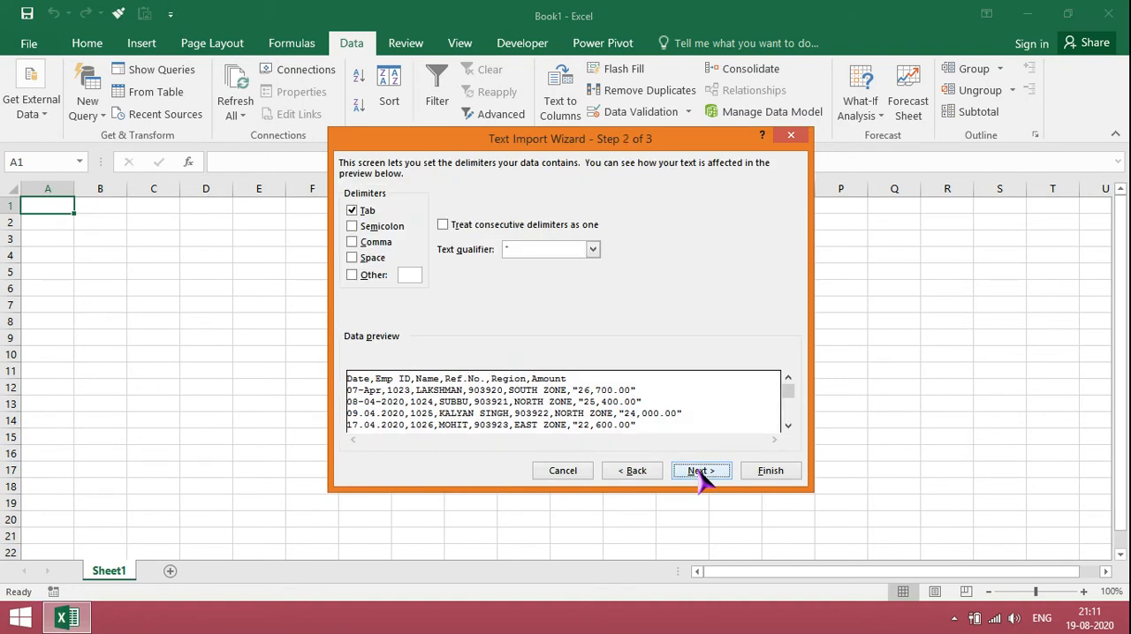
{"action": "left_click", "coordinate": [352, 240]}
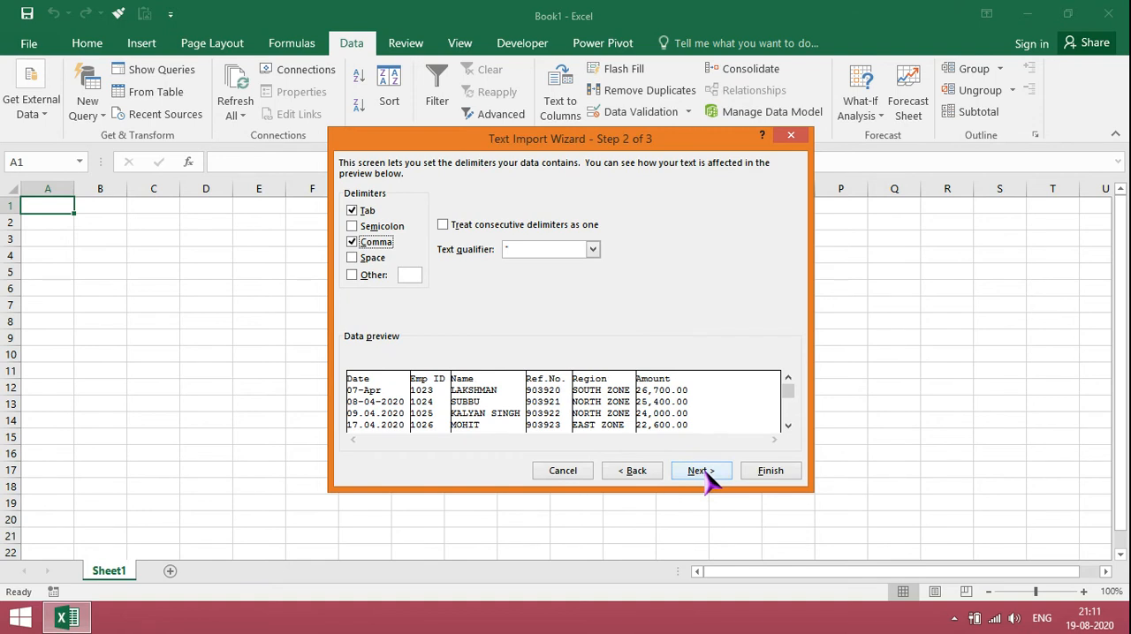
{"action": "left_click", "coordinate": [700, 470]}
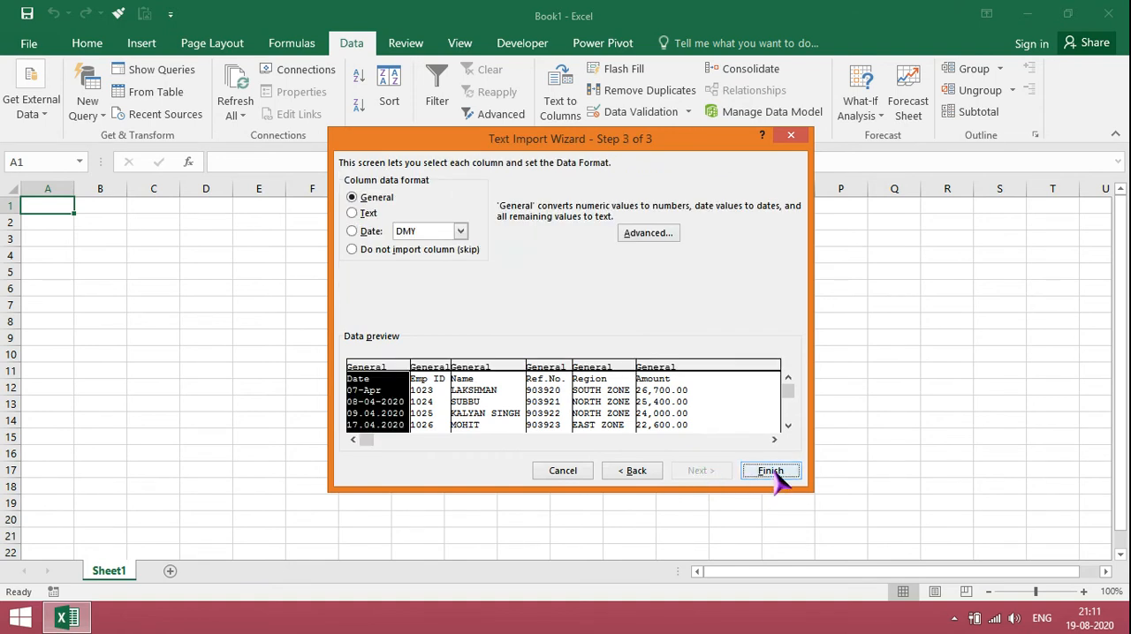
{"action": "left_click", "coordinate": [770, 470]}
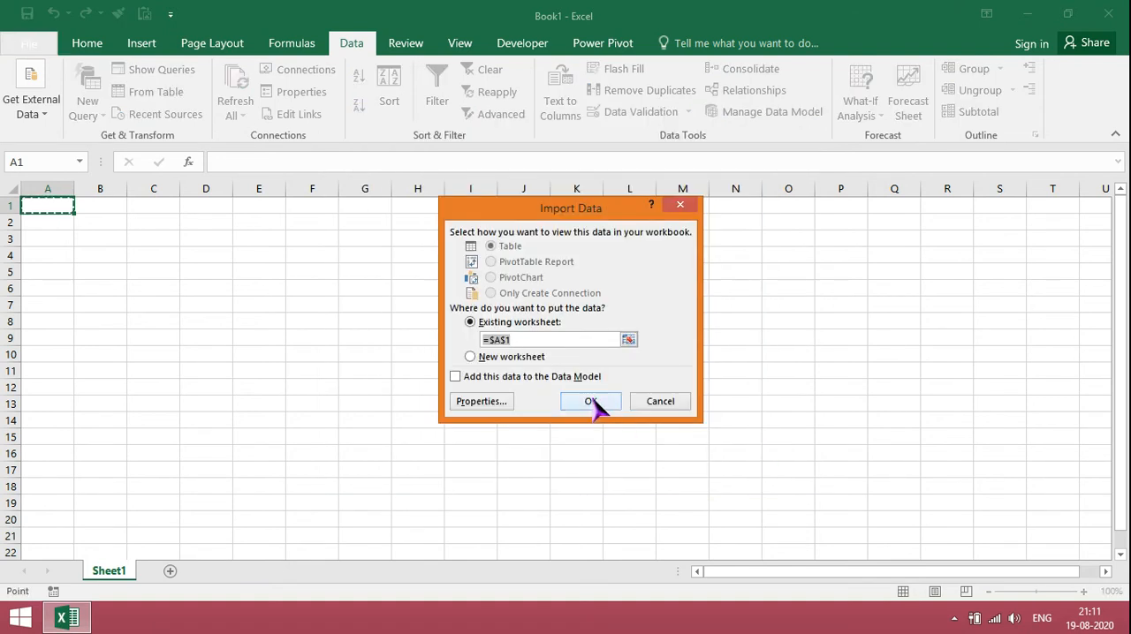
{"action": "left_click", "coordinate": [587, 401]}
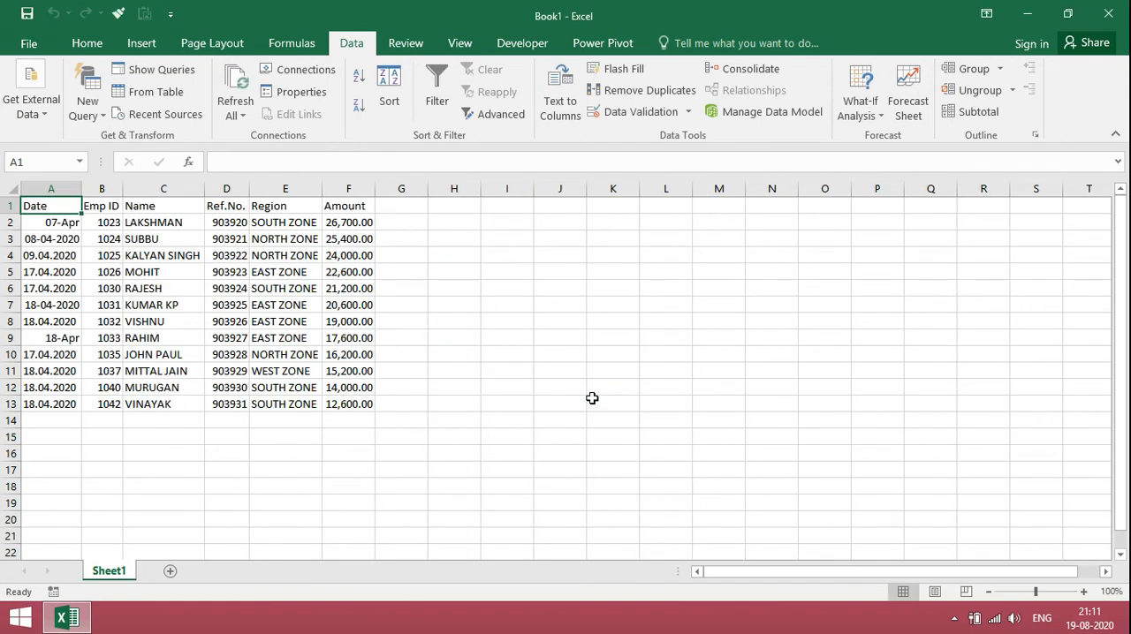
{"action": "mouse_move", "coordinate": [42, 216]}
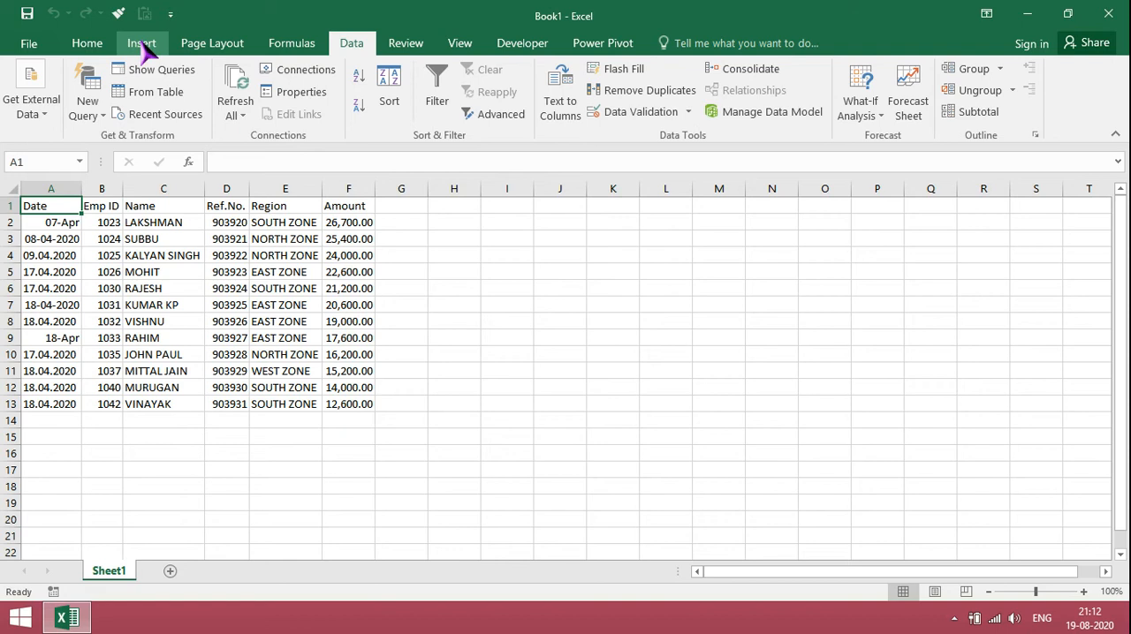
- Convert $A$1:$F$13 into a table with headers, dropping its external connections
{"action": "left_click", "coordinate": [138, 43]}
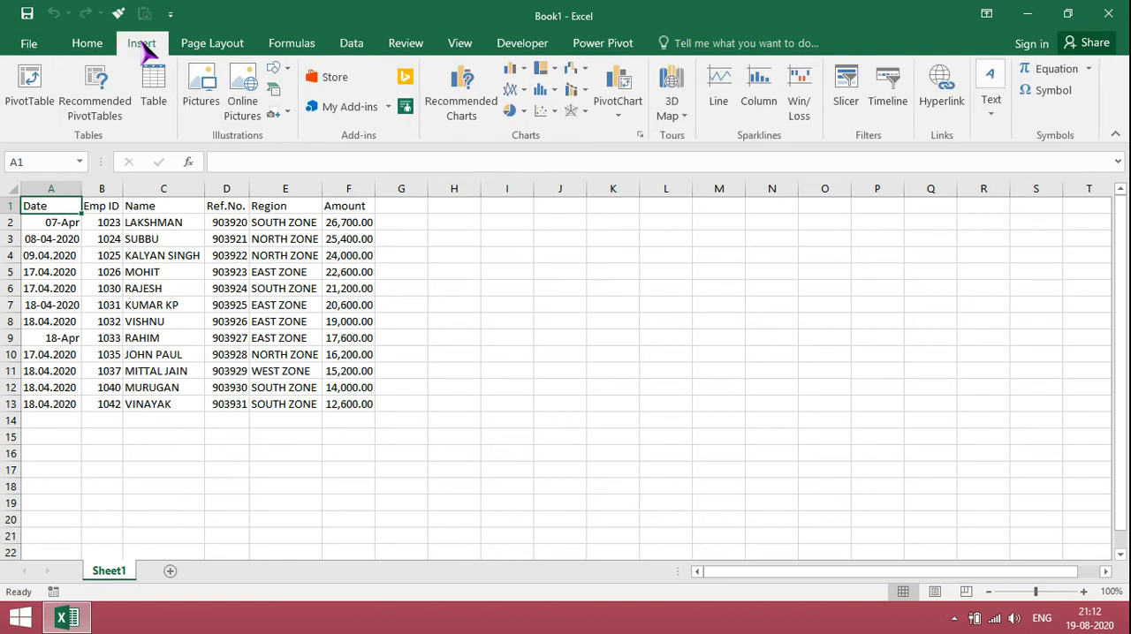
{"action": "mouse_move", "coordinate": [159, 87]}
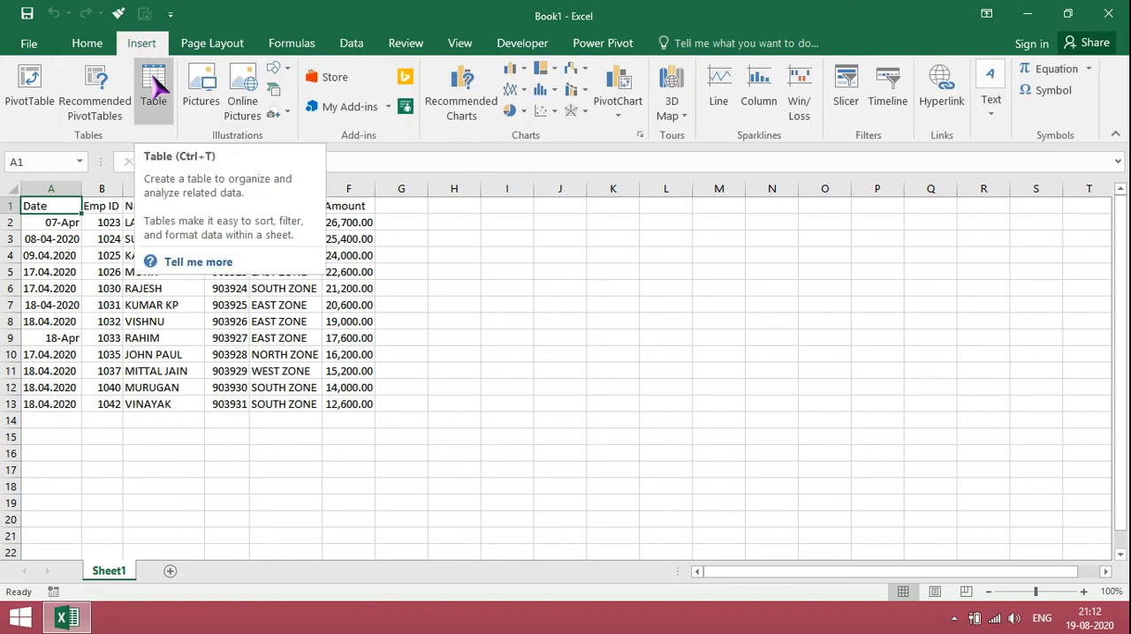
{"action": "left_click", "coordinate": [153, 82]}
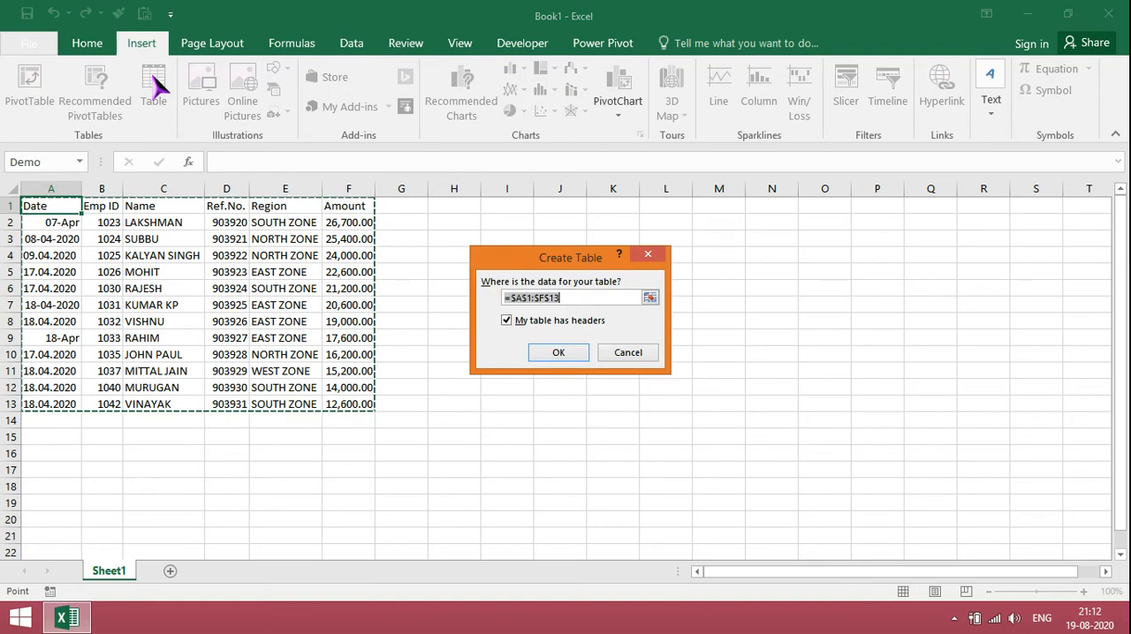
{"action": "mouse_move", "coordinate": [491, 350]}
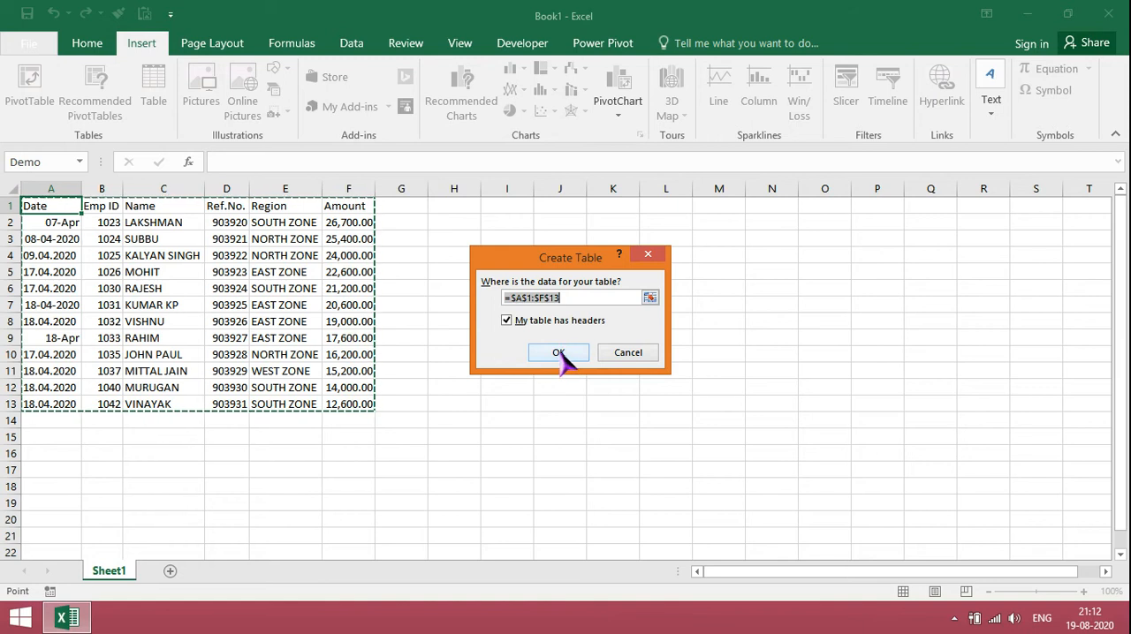
{"action": "left_click", "coordinate": [559, 354]}
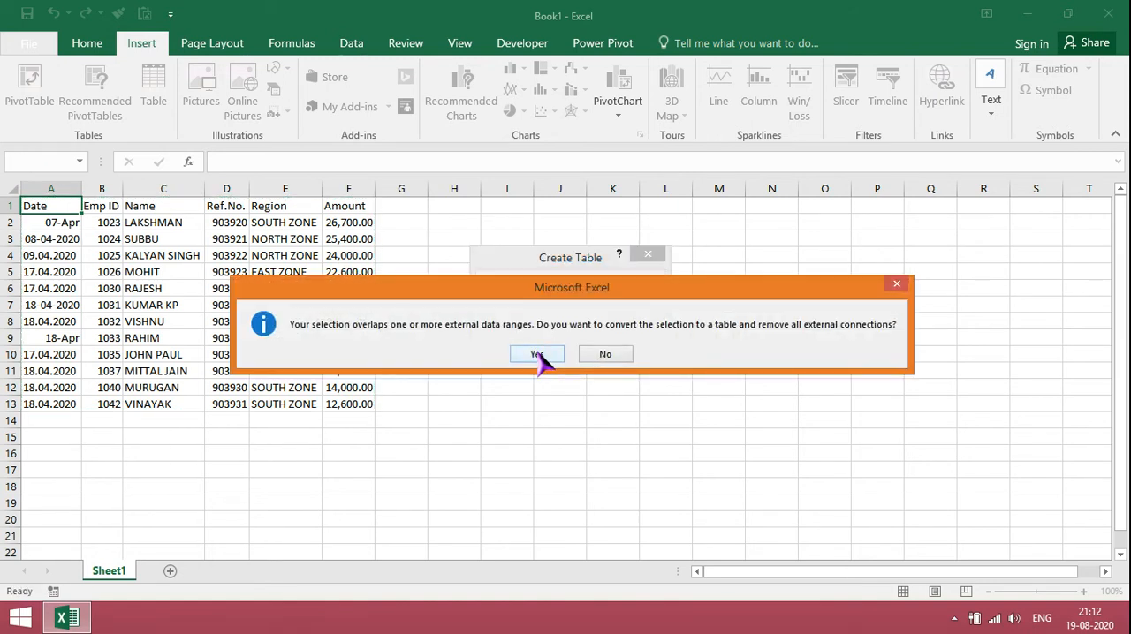
{"action": "left_click", "coordinate": [537, 354]}
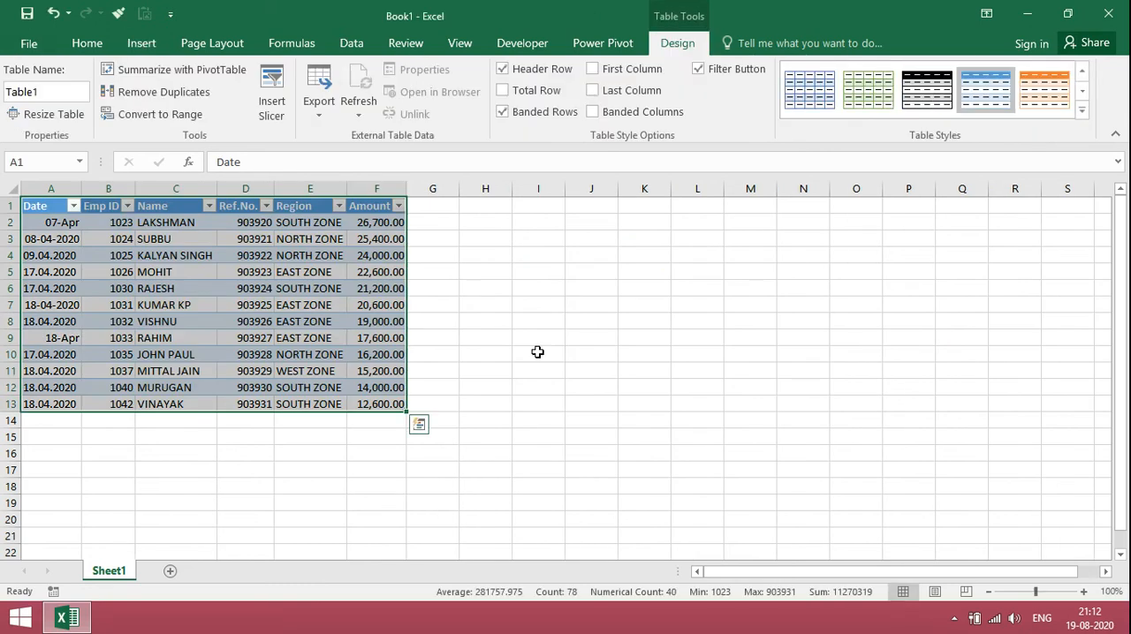
- Rename Table1 to Sales in the Table Name box and return to the Data ribbon
{"action": "left_click", "coordinate": [44, 90]}
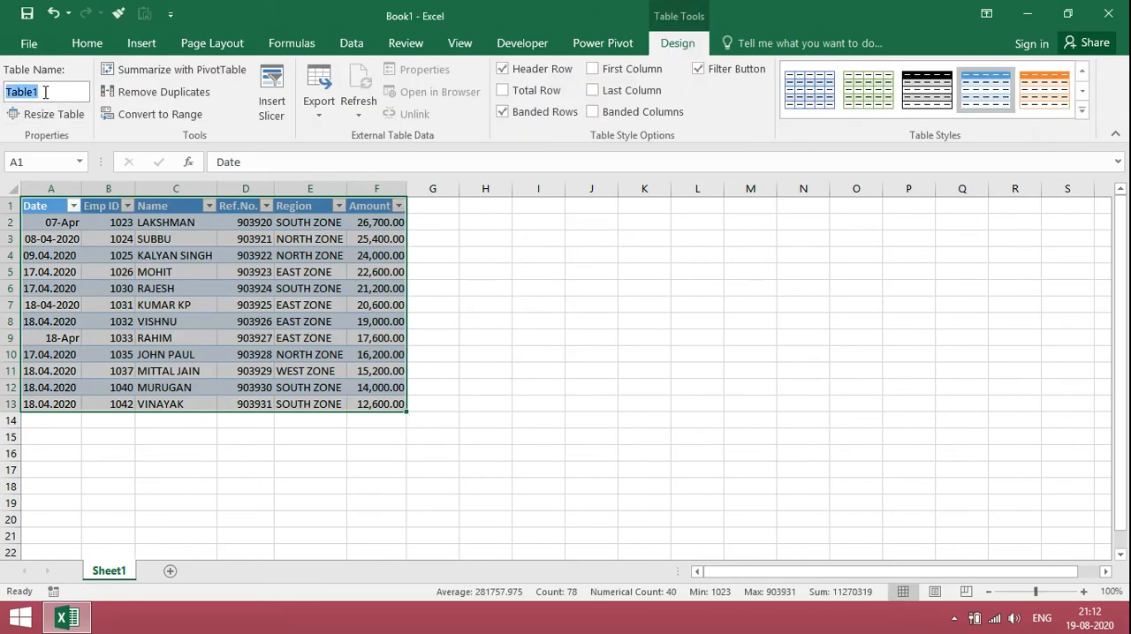
{"action": "type", "text": "Sa"}
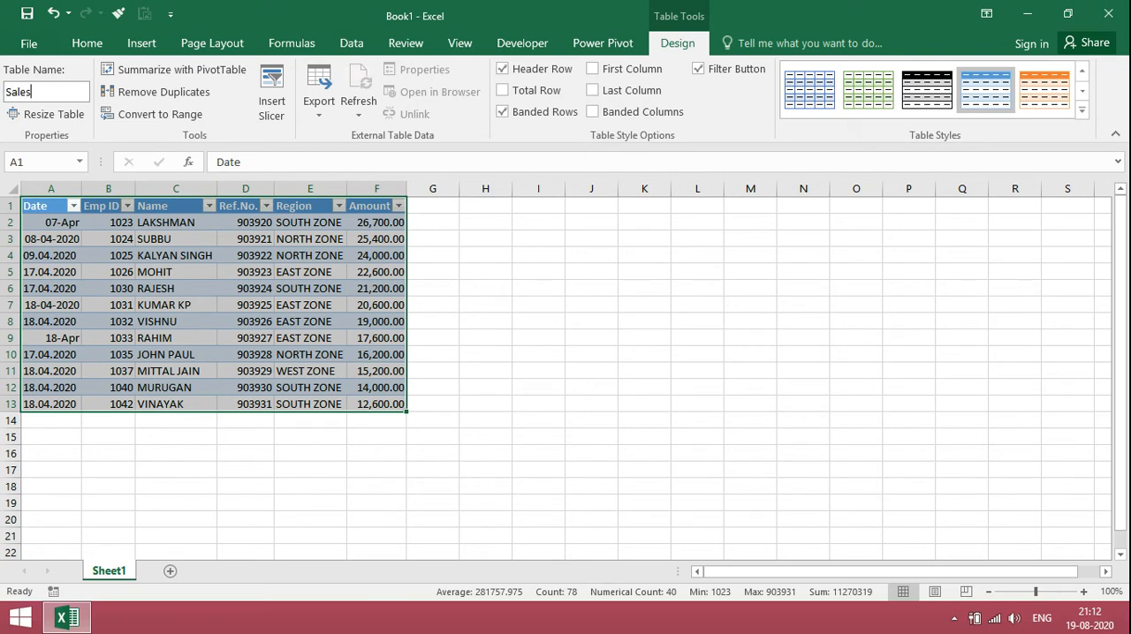
{"action": "left_click", "coordinate": [350, 42]}
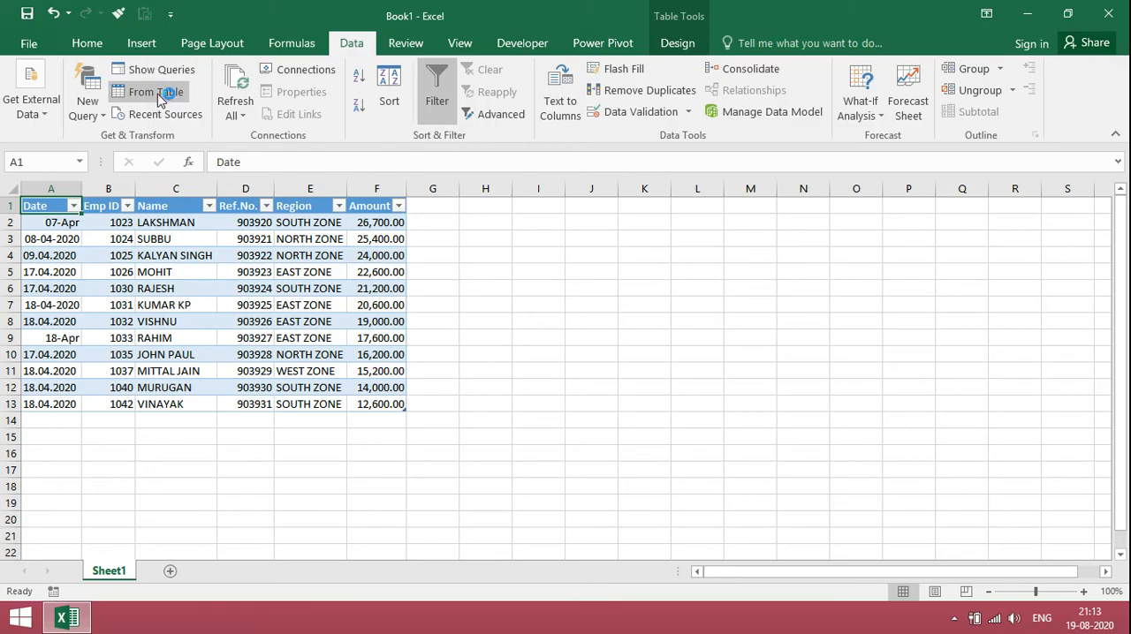
- Load the Sales table into the Power Query Editor via From Table
{"action": "left_click", "coordinate": [161, 94]}
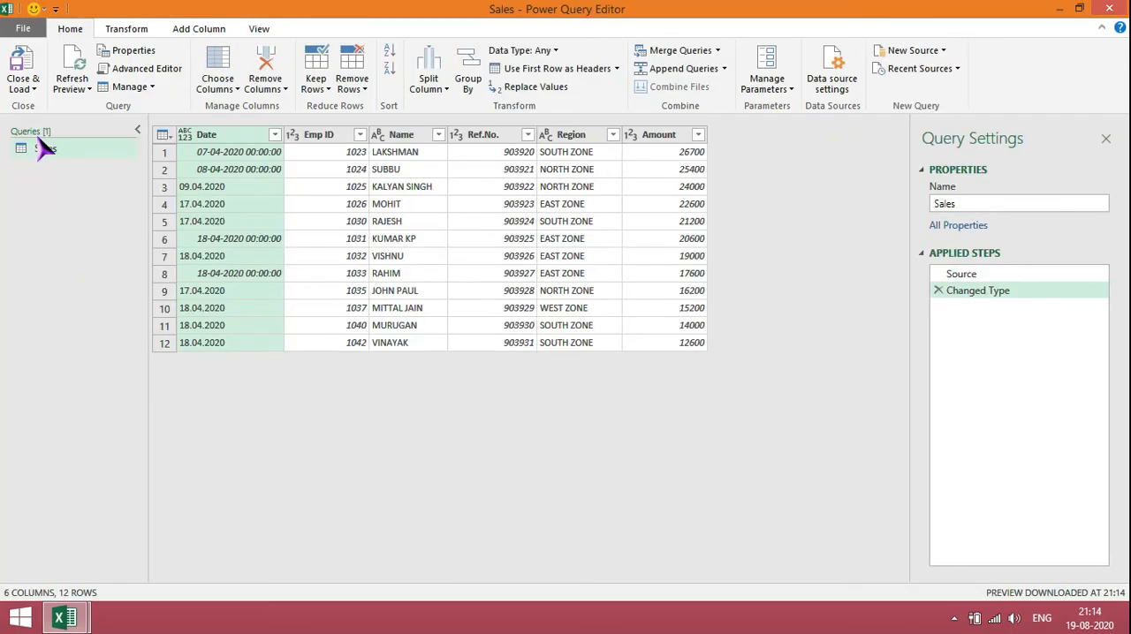
{"action": "mouse_move", "coordinate": [46, 165]}
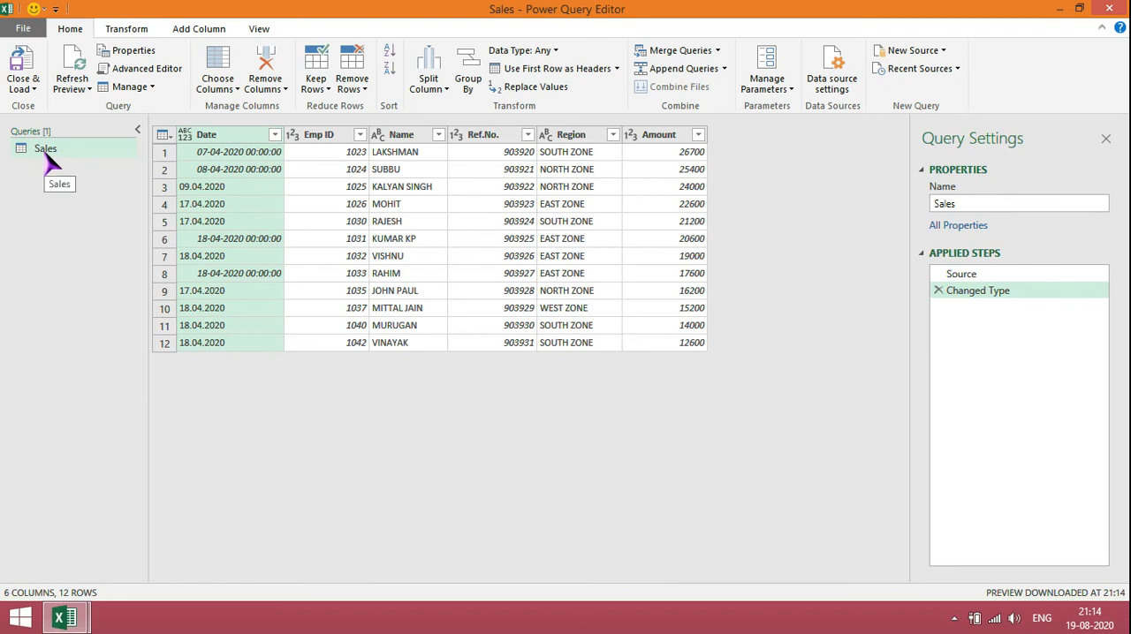
{"action": "mouse_move", "coordinate": [352, 155]}
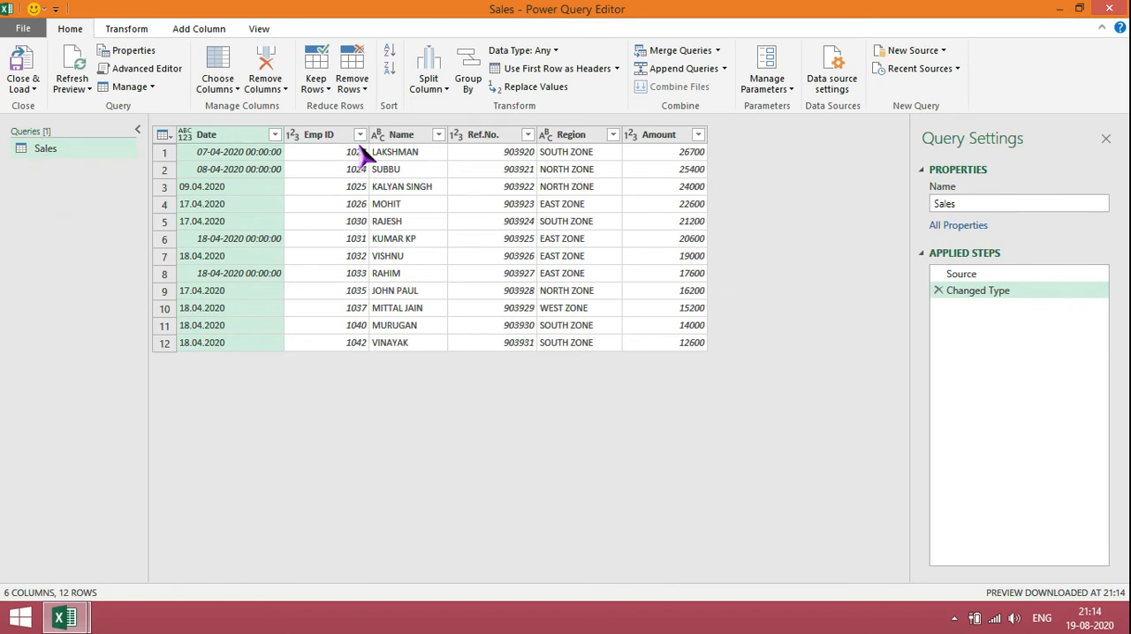
{"action": "mouse_move", "coordinate": [371, 208]}
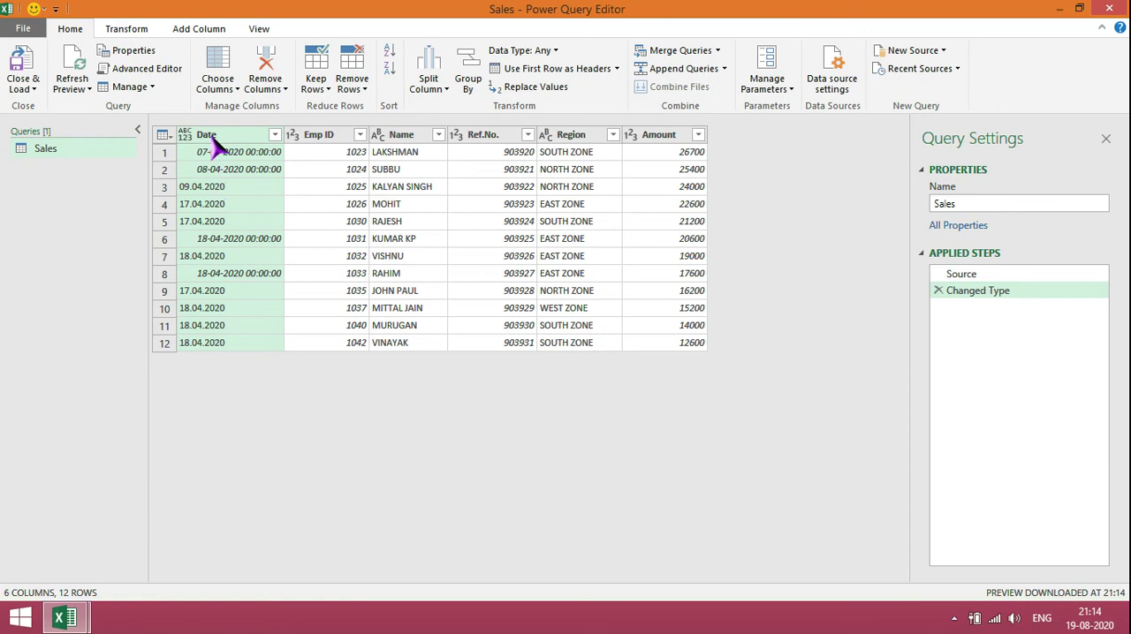
{"action": "mouse_move", "coordinate": [219, 134]}
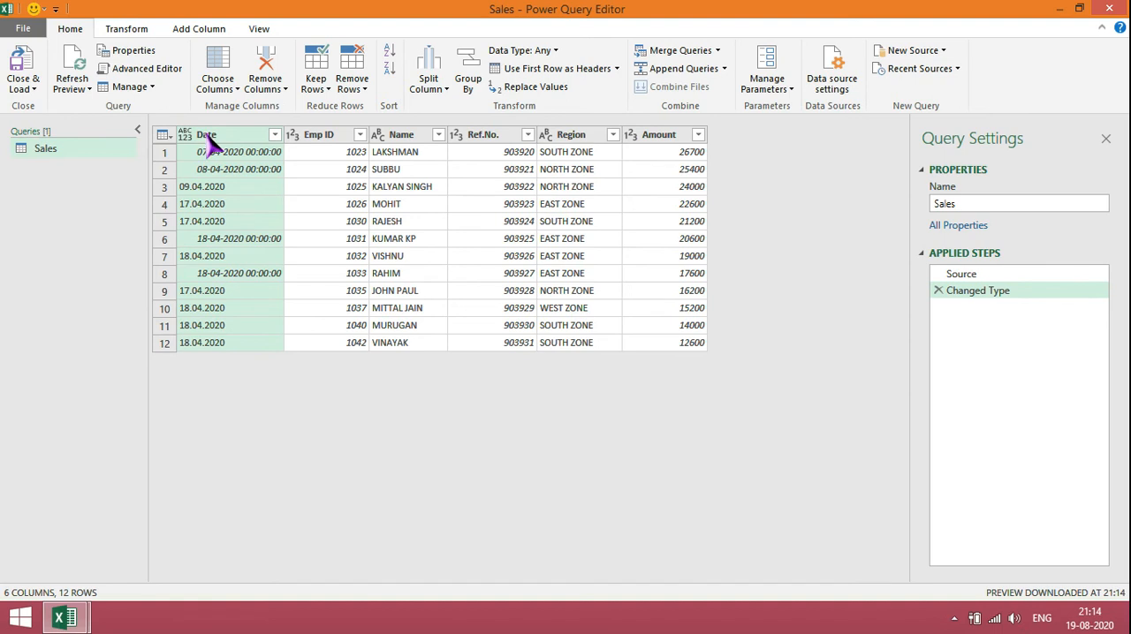
- Add a column from examples on Date using samples 07/04/2020 and 08/04/2020
{"action": "right_click", "coordinate": [206, 135]}
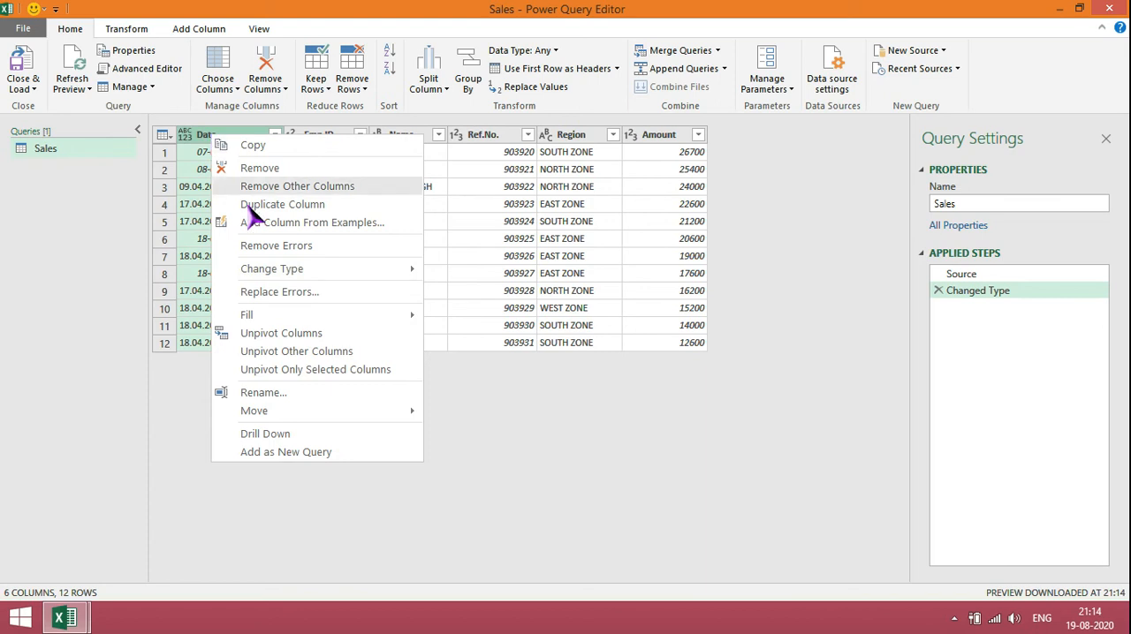
{"action": "mouse_move", "coordinate": [261, 233]}
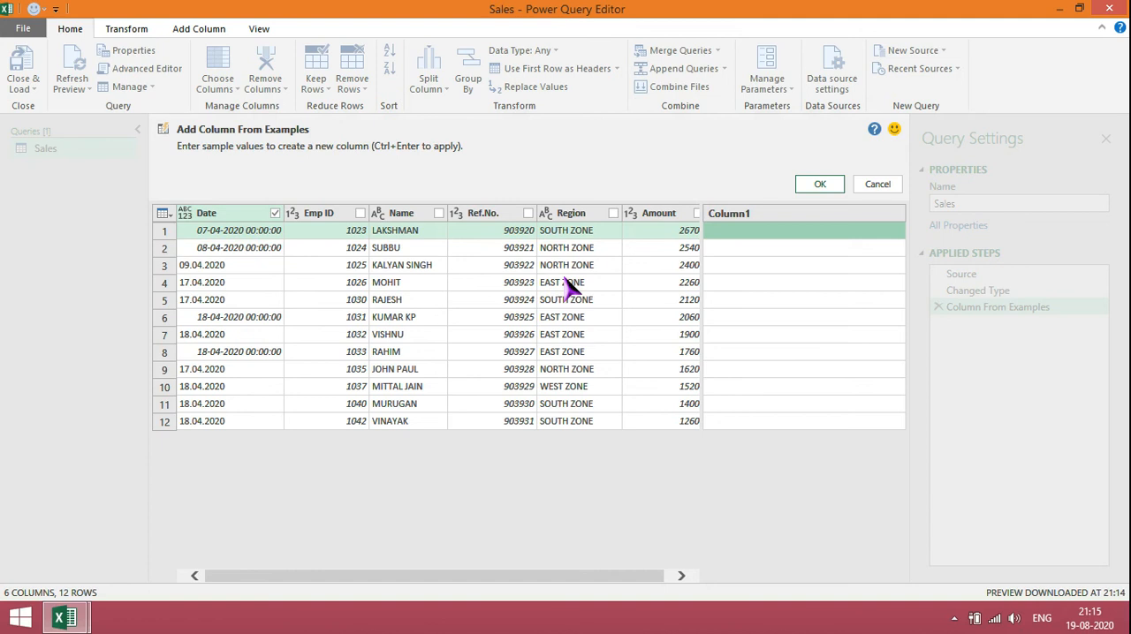
{"action": "type", "text": "07/04"}
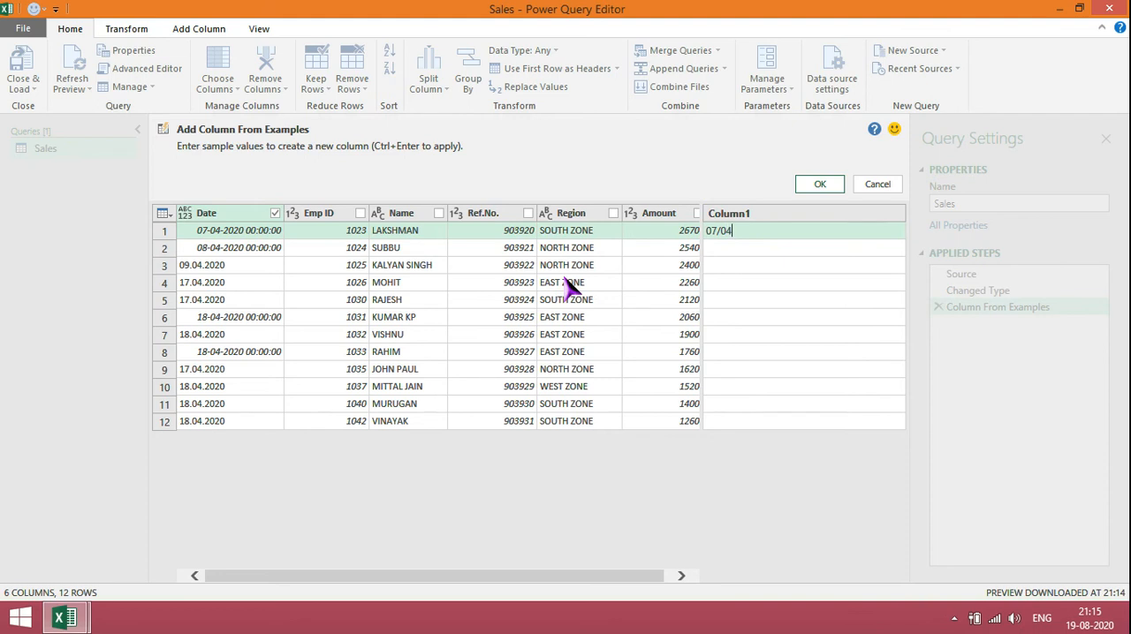
{"action": "type", "text": "/2020"}
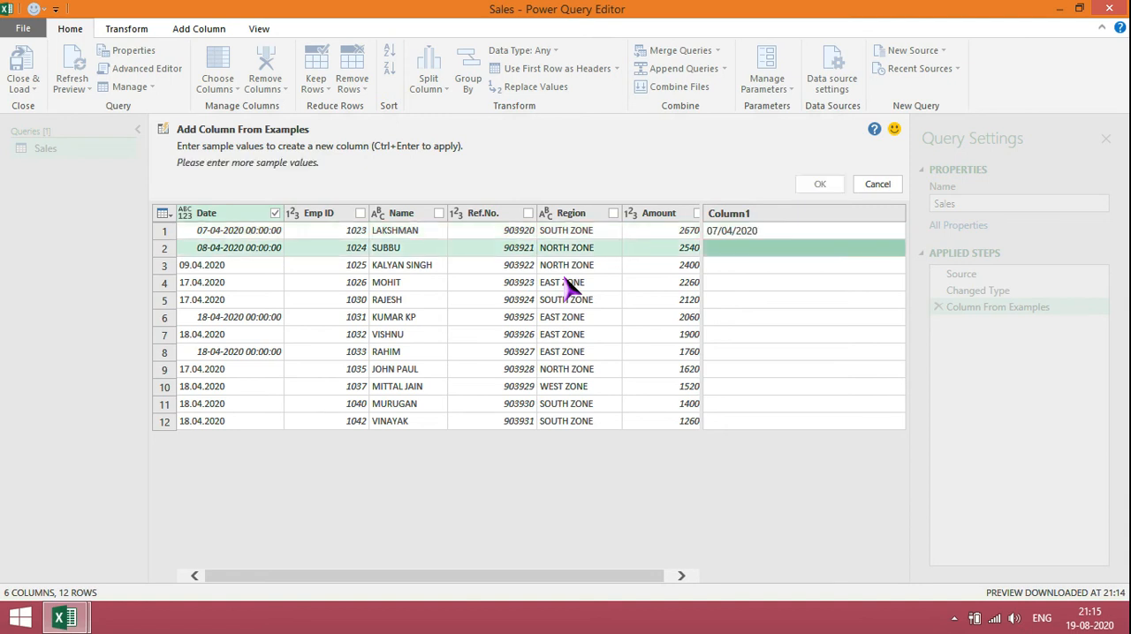
{"action": "type", "text": "08"}
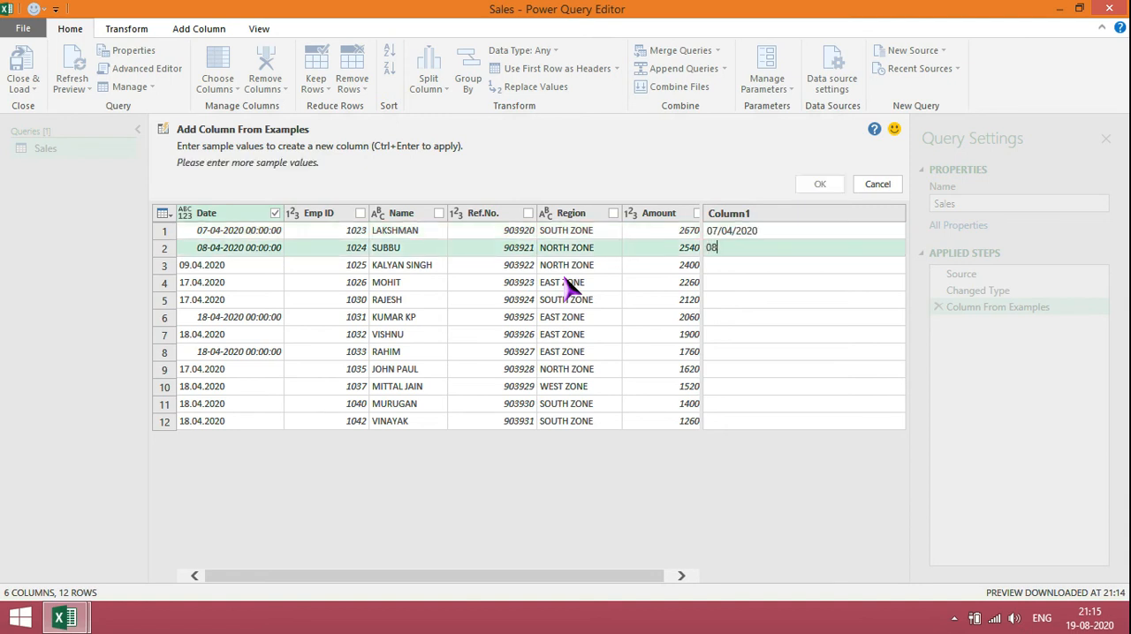
{"action": "type", "text": "/"}
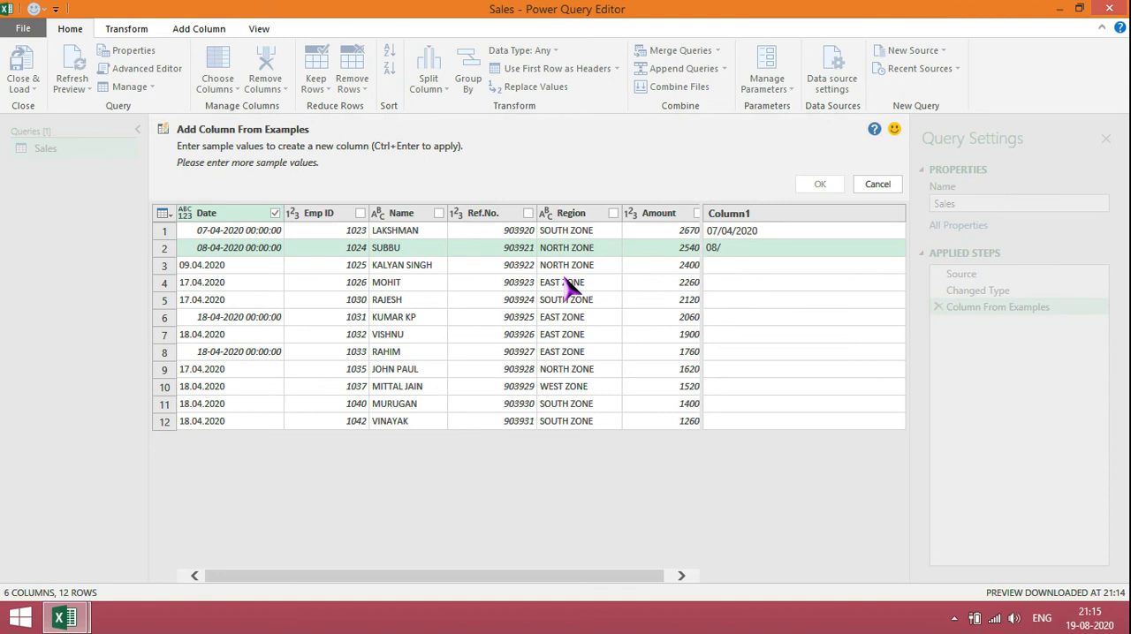
{"action": "type", "text": "04/"}
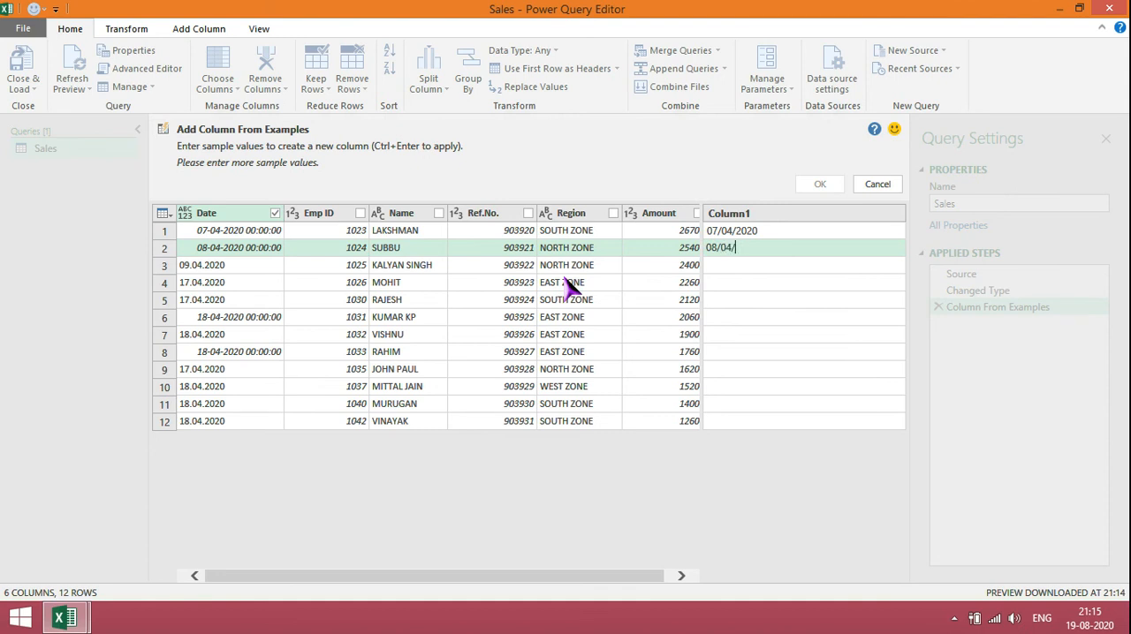
{"action": "type", "text": "2020"}
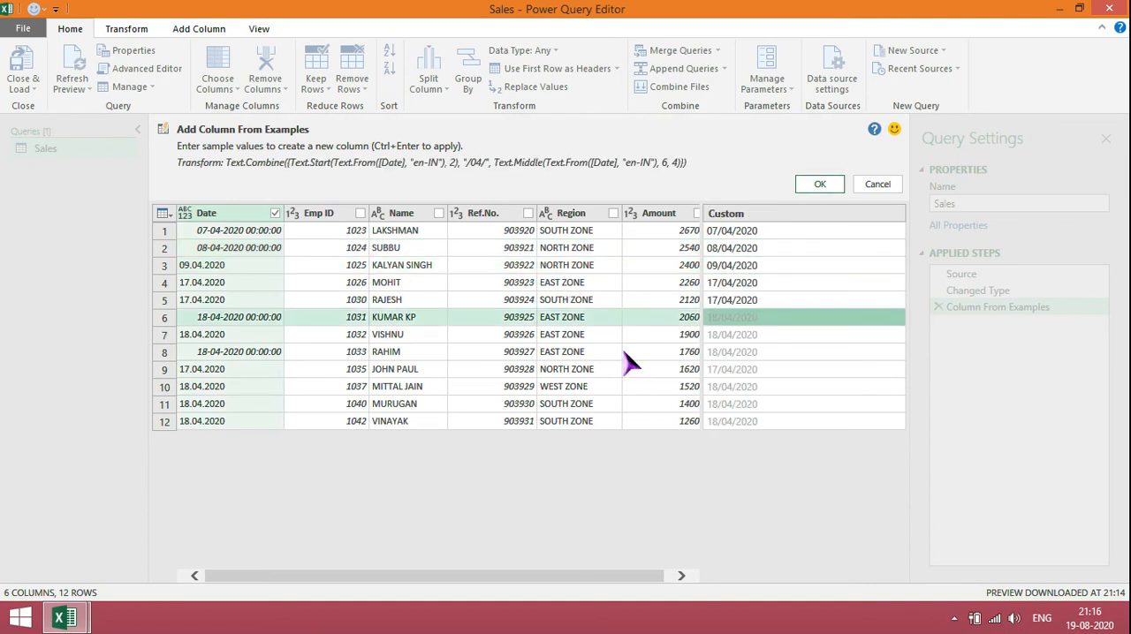
- Keep the reformatted column, remove the original Date column, and rename Custom to Date
{"action": "left_click", "coordinate": [820, 184]}
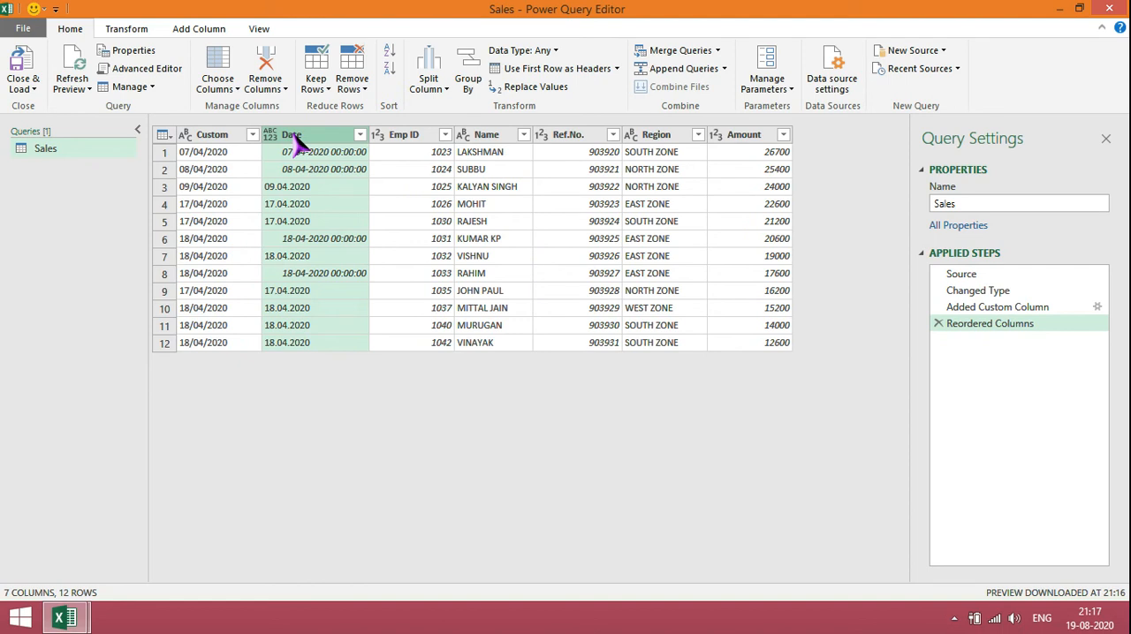
{"action": "right_click", "coordinate": [292, 134]}
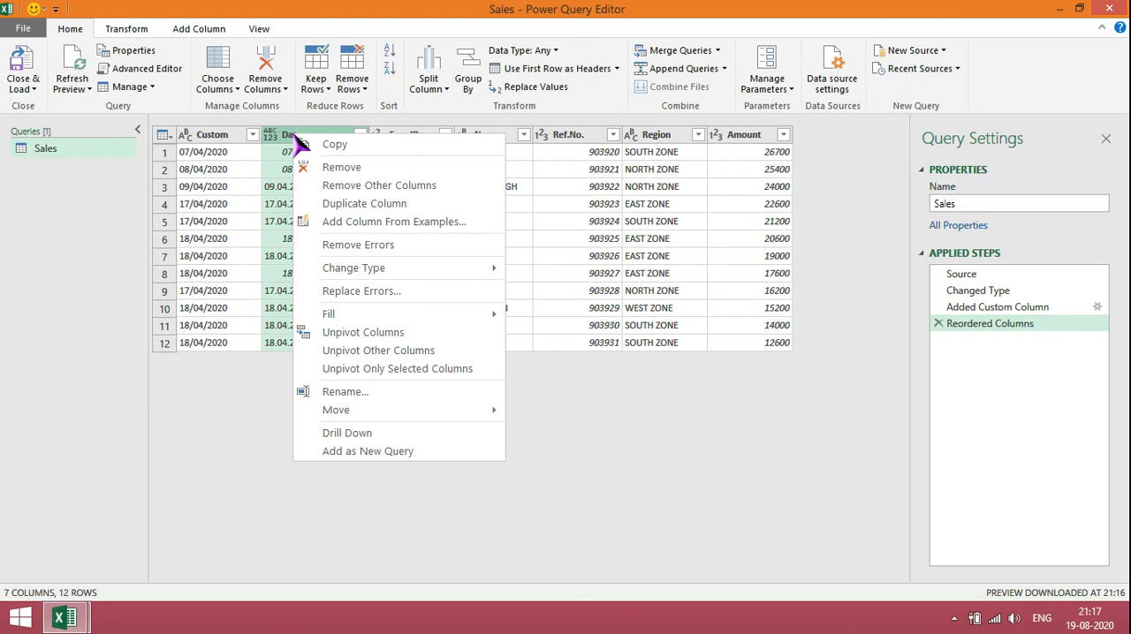
{"action": "left_click", "coordinate": [341, 167]}
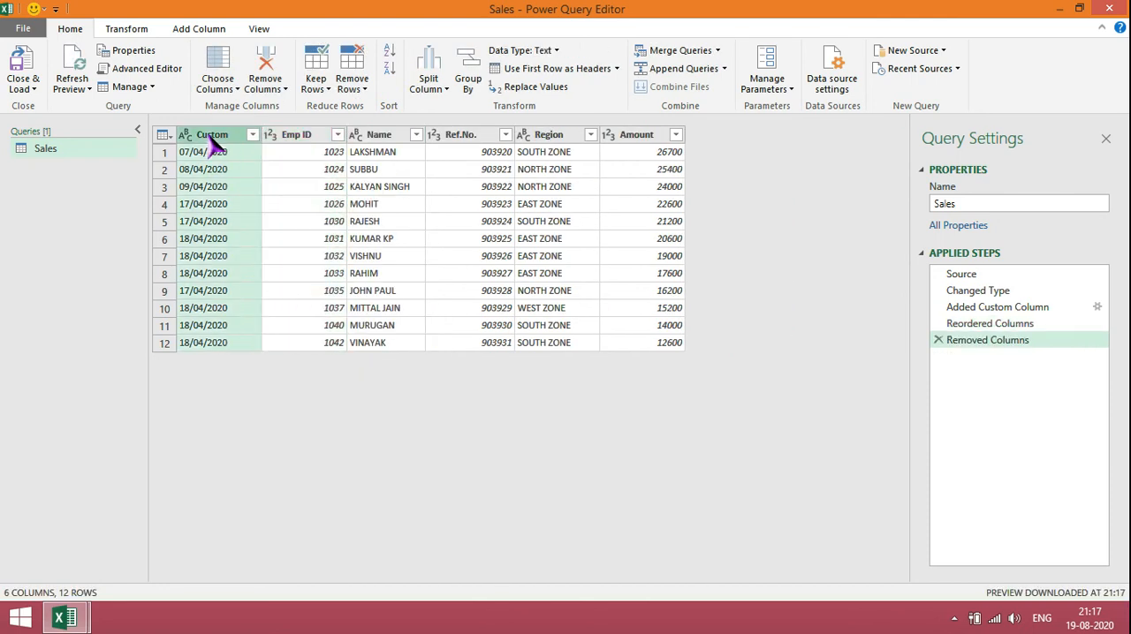
{"action": "double_click", "coordinate": [212, 134]}
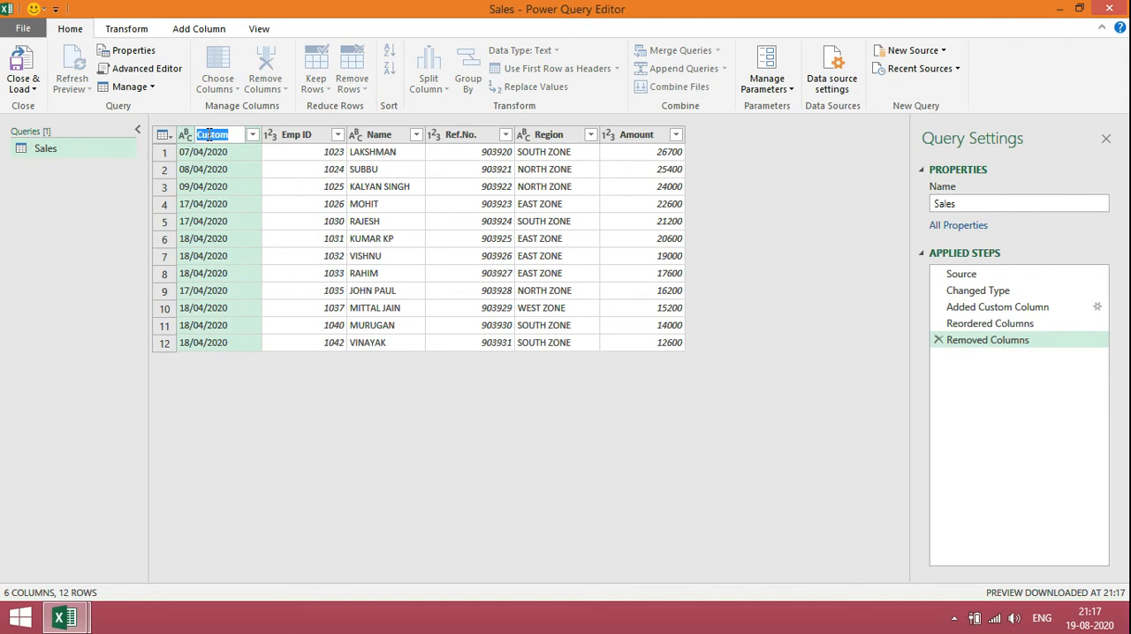
{"action": "type", "text": "Date"}
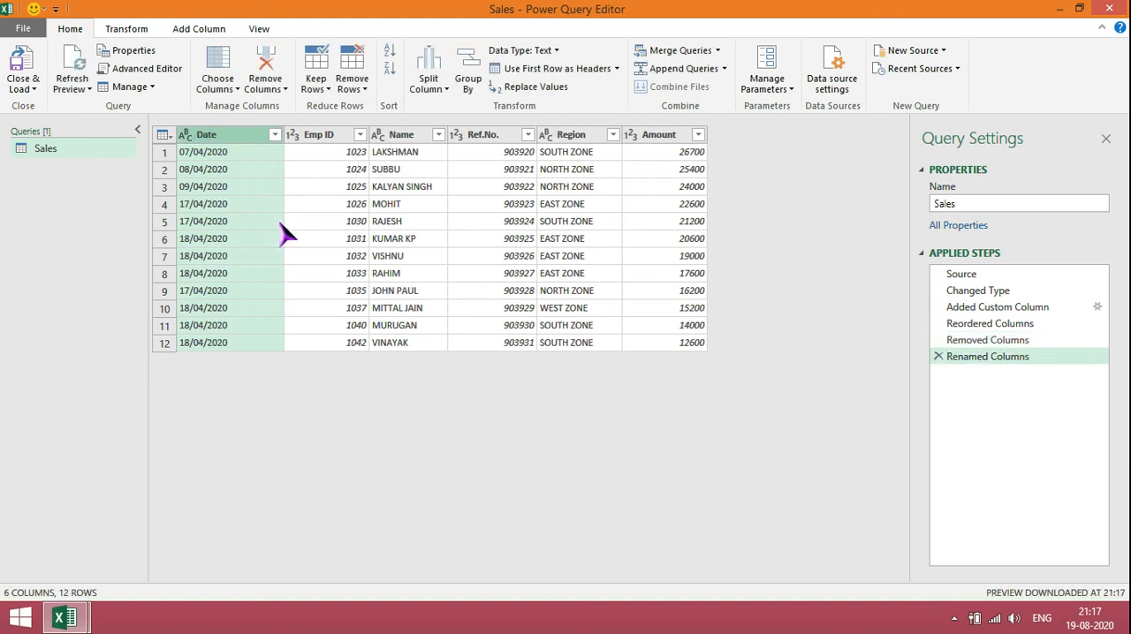
{"action": "mouse_move", "coordinate": [987, 360]}
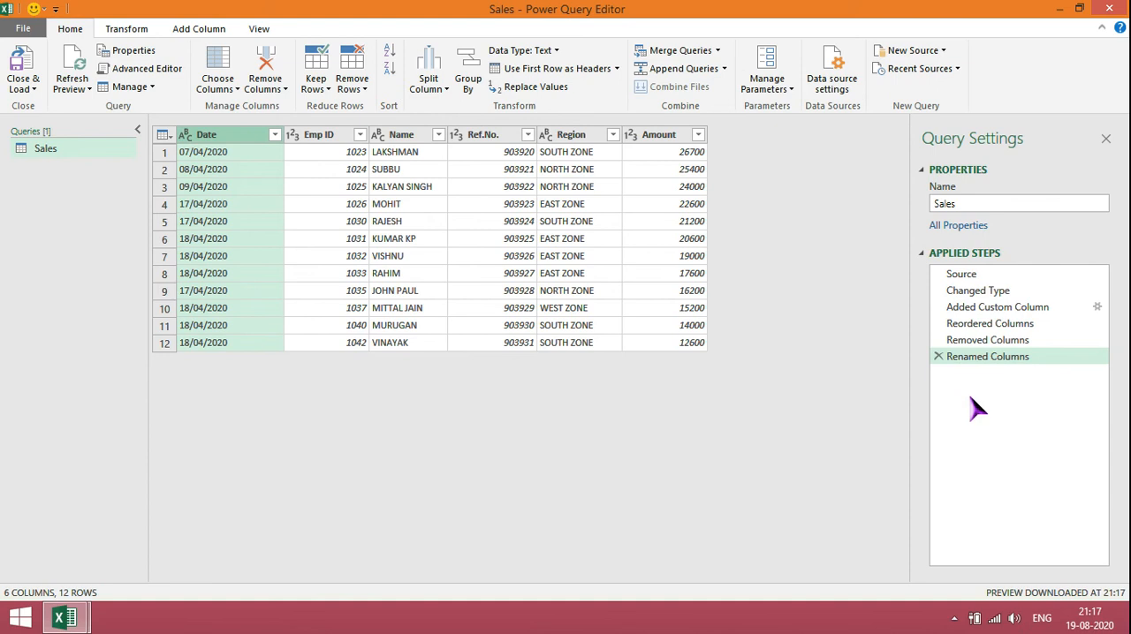
{"action": "mouse_move", "coordinate": [342, 157]}
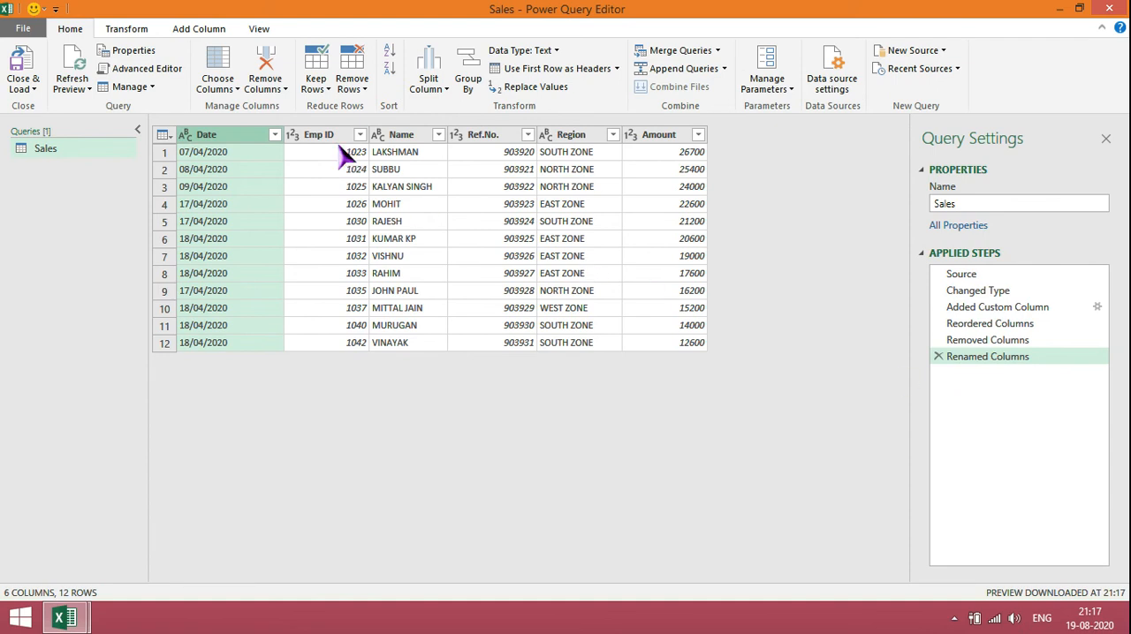
{"action": "mouse_move", "coordinate": [325, 141]}
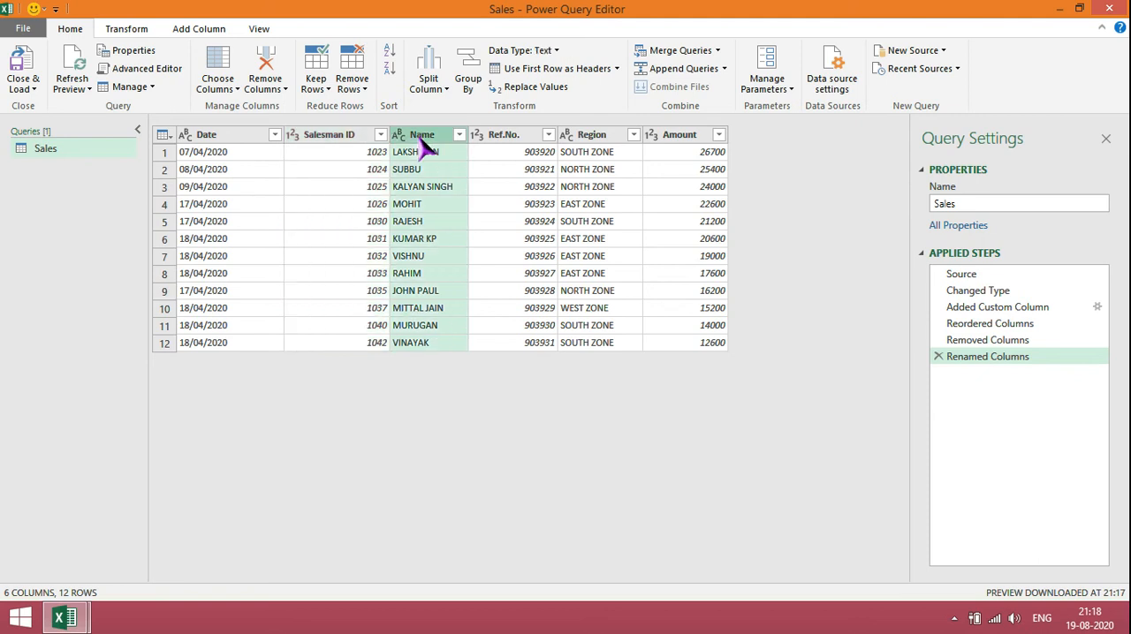
{"action": "right_click", "coordinate": [421, 135]}
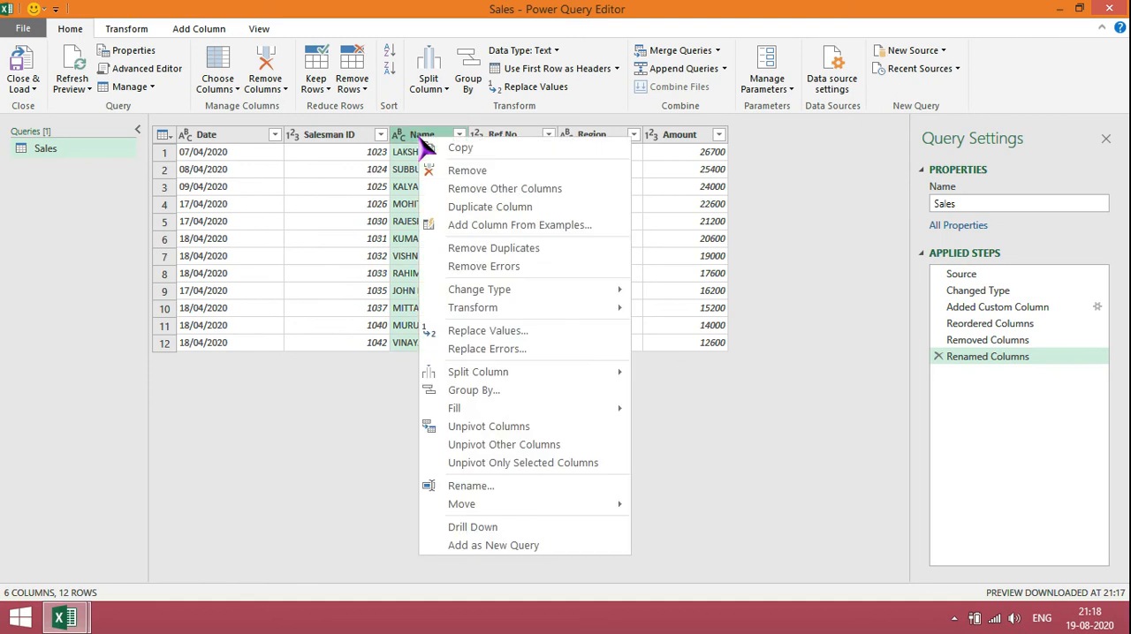
{"action": "mouse_move", "coordinate": [479, 240]}
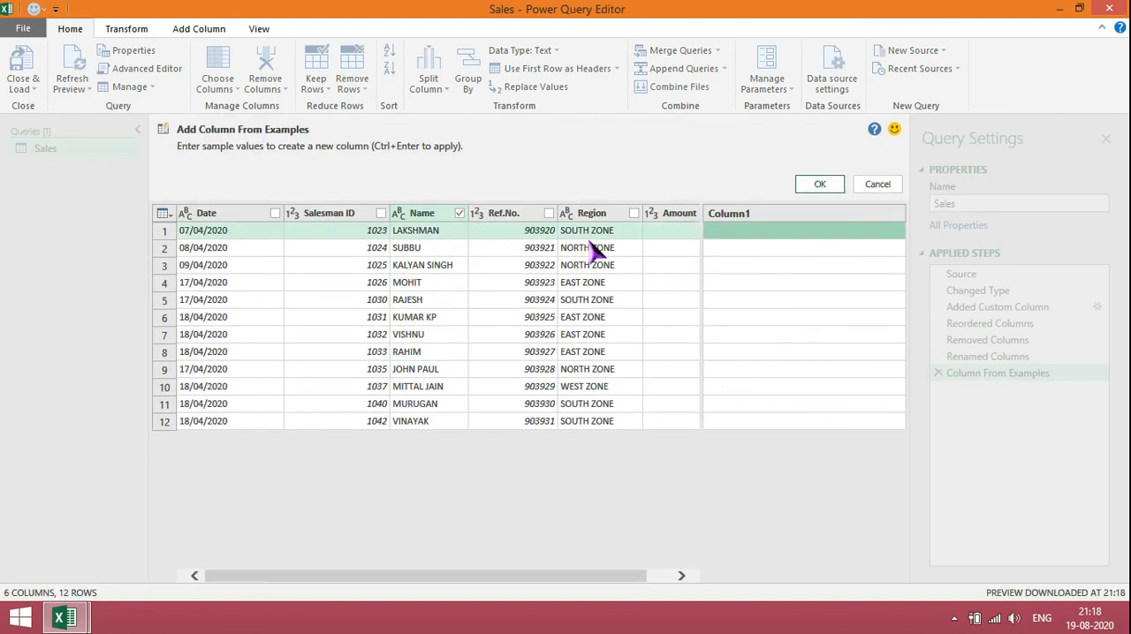
{"action": "mouse_move", "coordinate": [778, 258]}
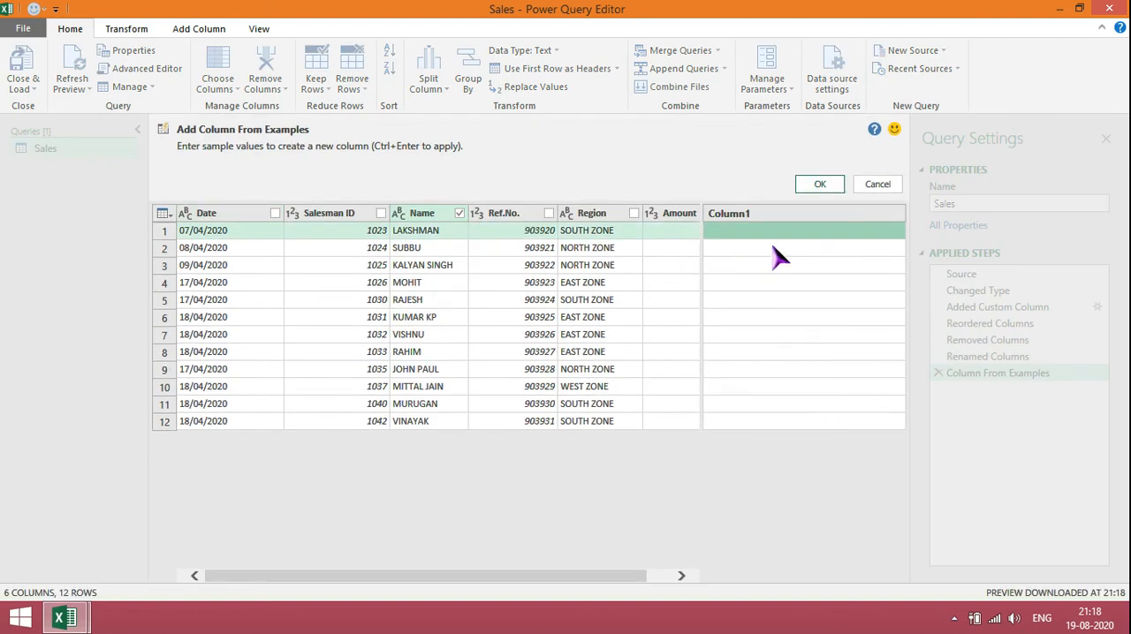
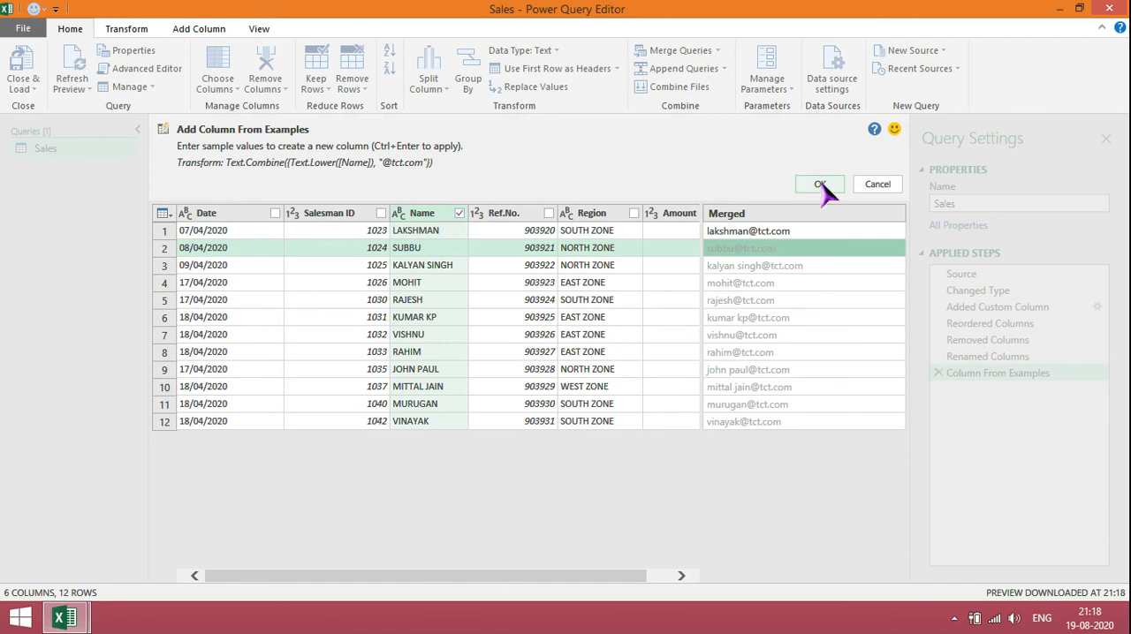
{"action": "left_click", "coordinate": [820, 184]}
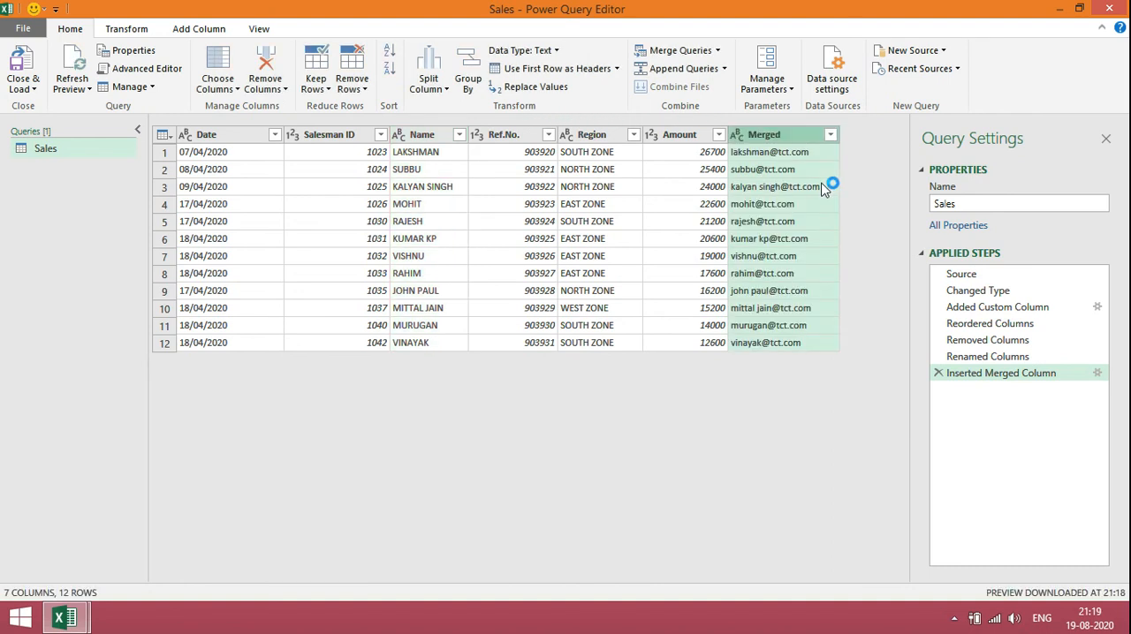
- Rename the Merged column to Mail ID and set Amount to Currency type
{"action": "right_click", "coordinate": [769, 135]}
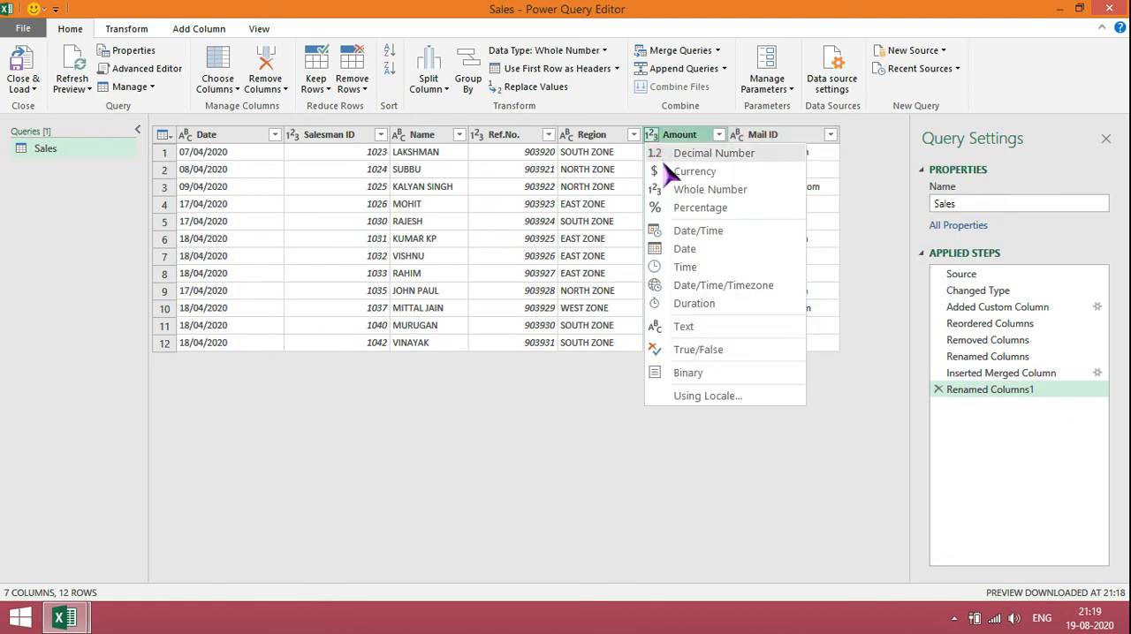
{"action": "mouse_move", "coordinate": [695, 171]}
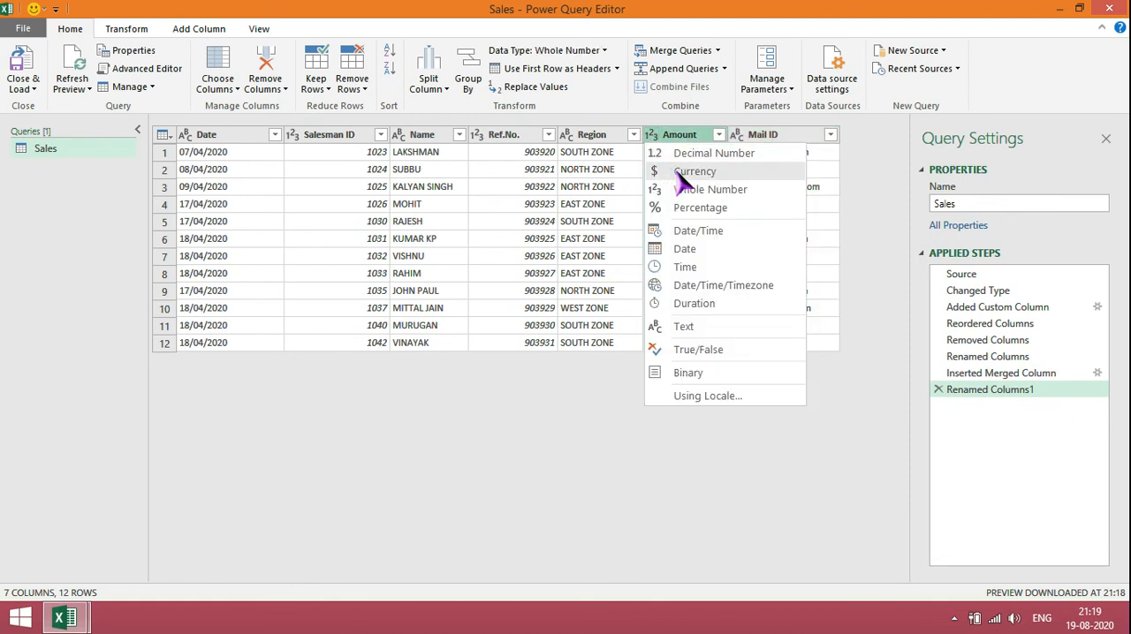
{"action": "left_click", "coordinate": [695, 171]}
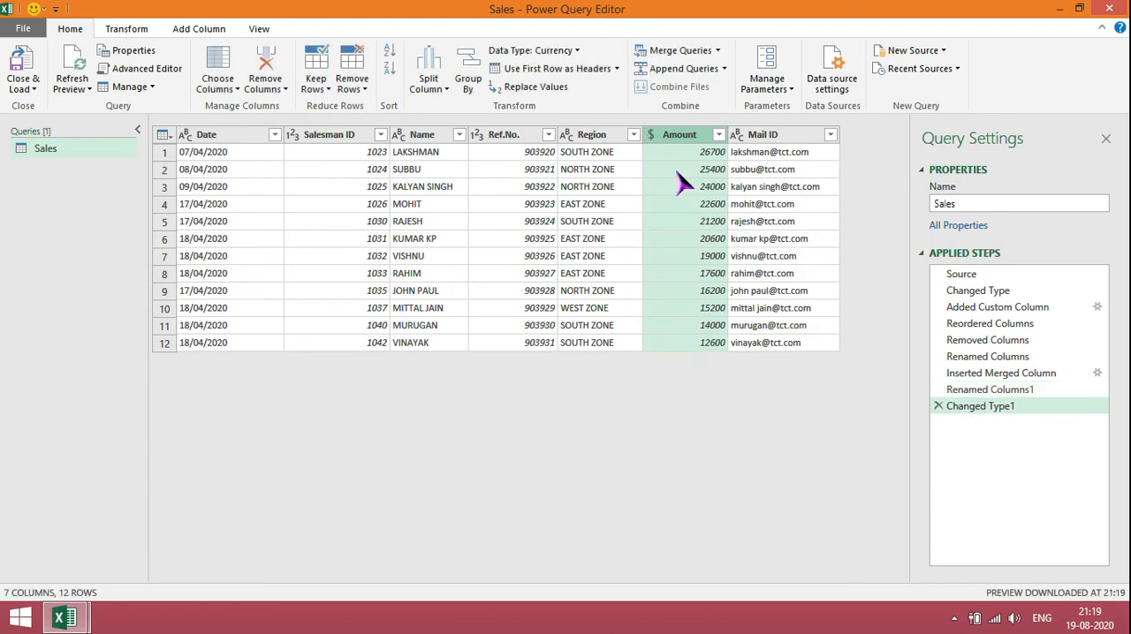
{"action": "left_click", "coordinate": [27, 71]}
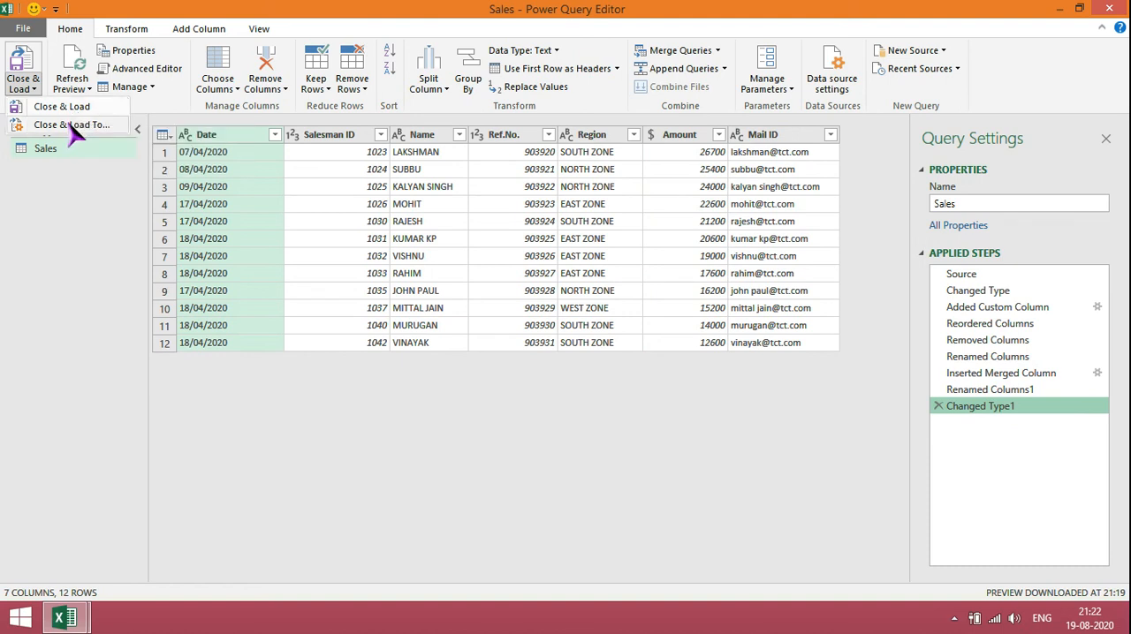
{"action": "mouse_move", "coordinate": [62, 124]}
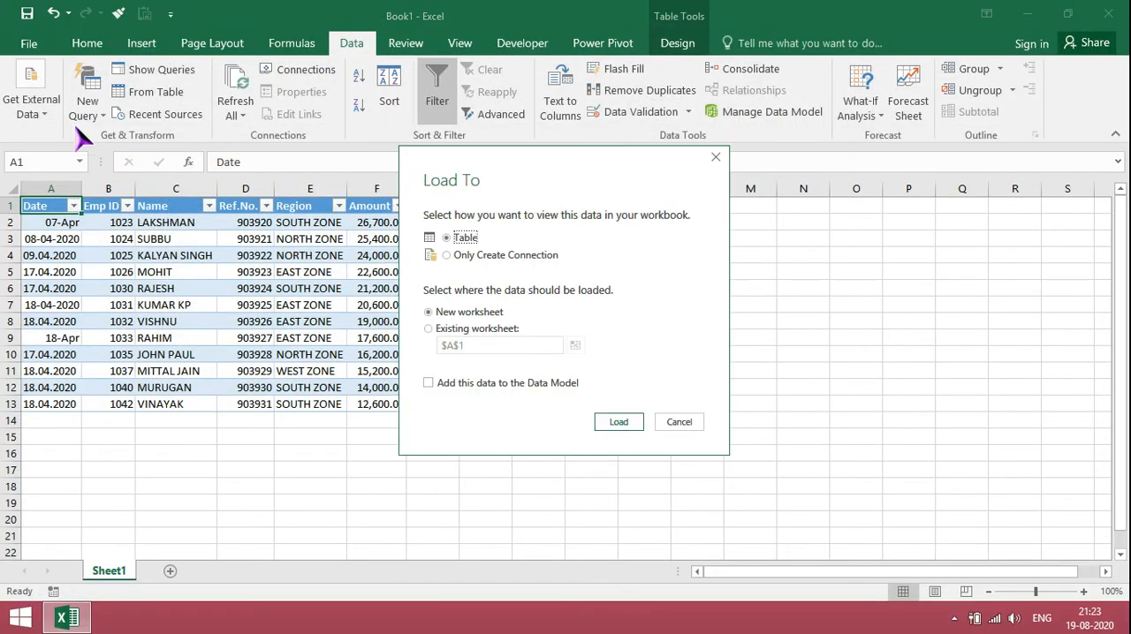
{"action": "mouse_move", "coordinate": [423, 318]}
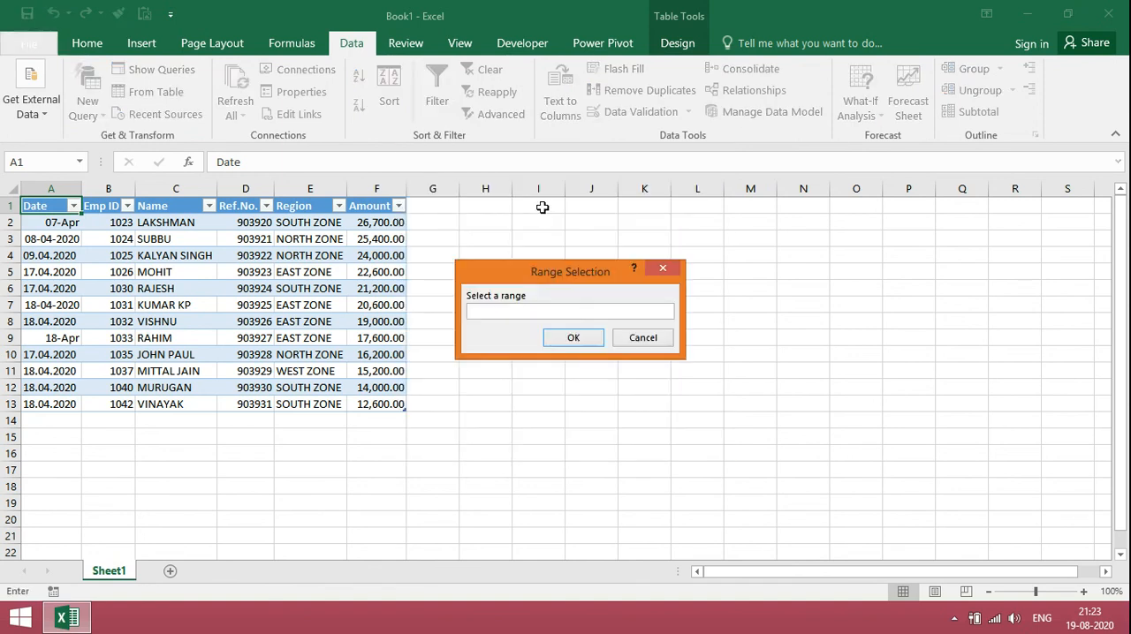
- Load the Sales query to the existing worksheet range I1:Q13
{"action": "left_click", "coordinate": [537, 205]}
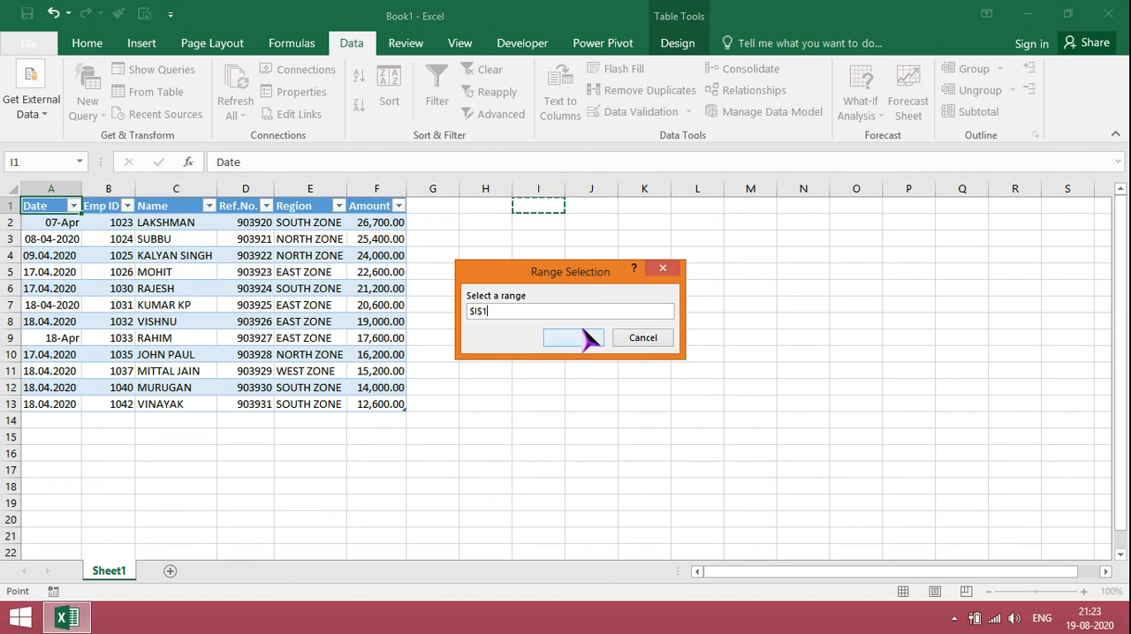
{"action": "left_click_drag", "start_coordinate": [538, 205], "coordinate": [537, 239]}
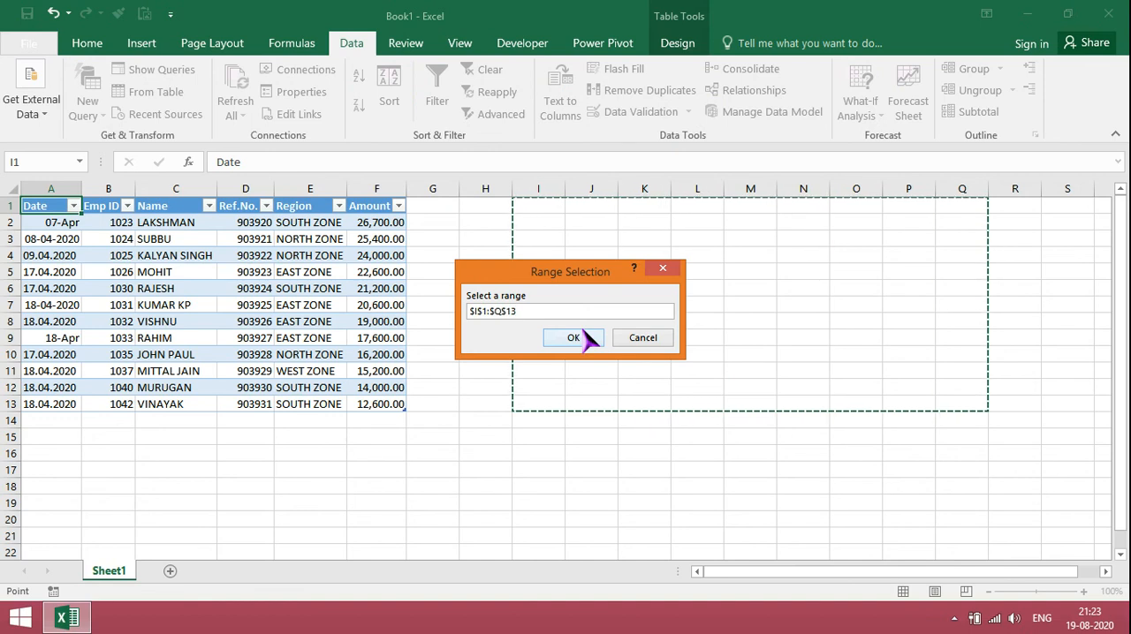
{"action": "left_click", "coordinate": [566, 339]}
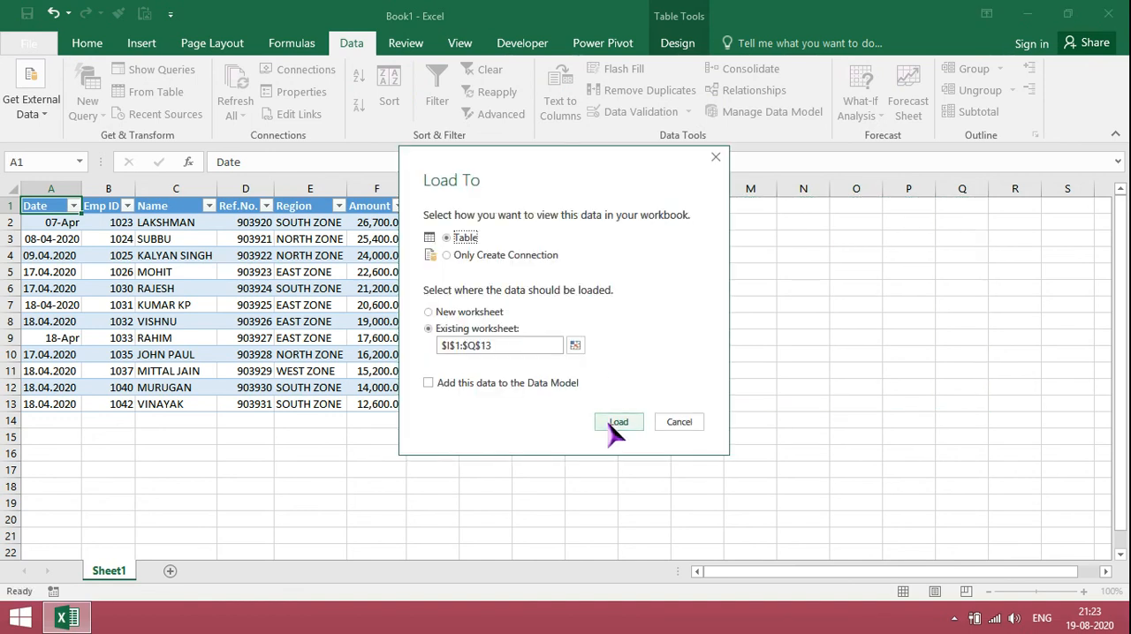
{"action": "left_click", "coordinate": [618, 421]}
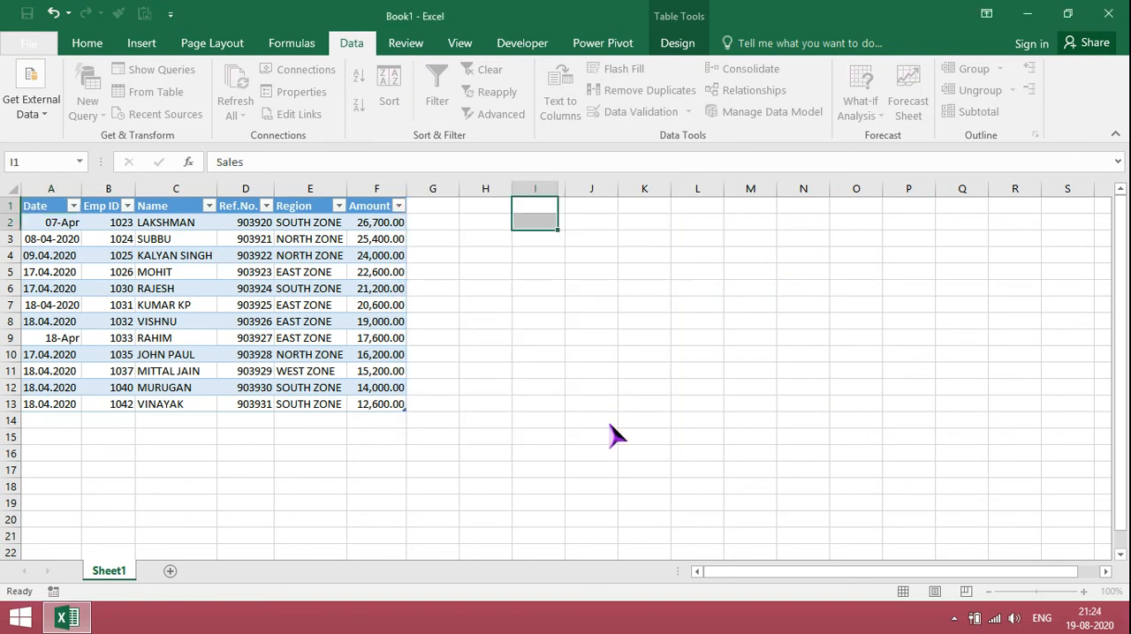